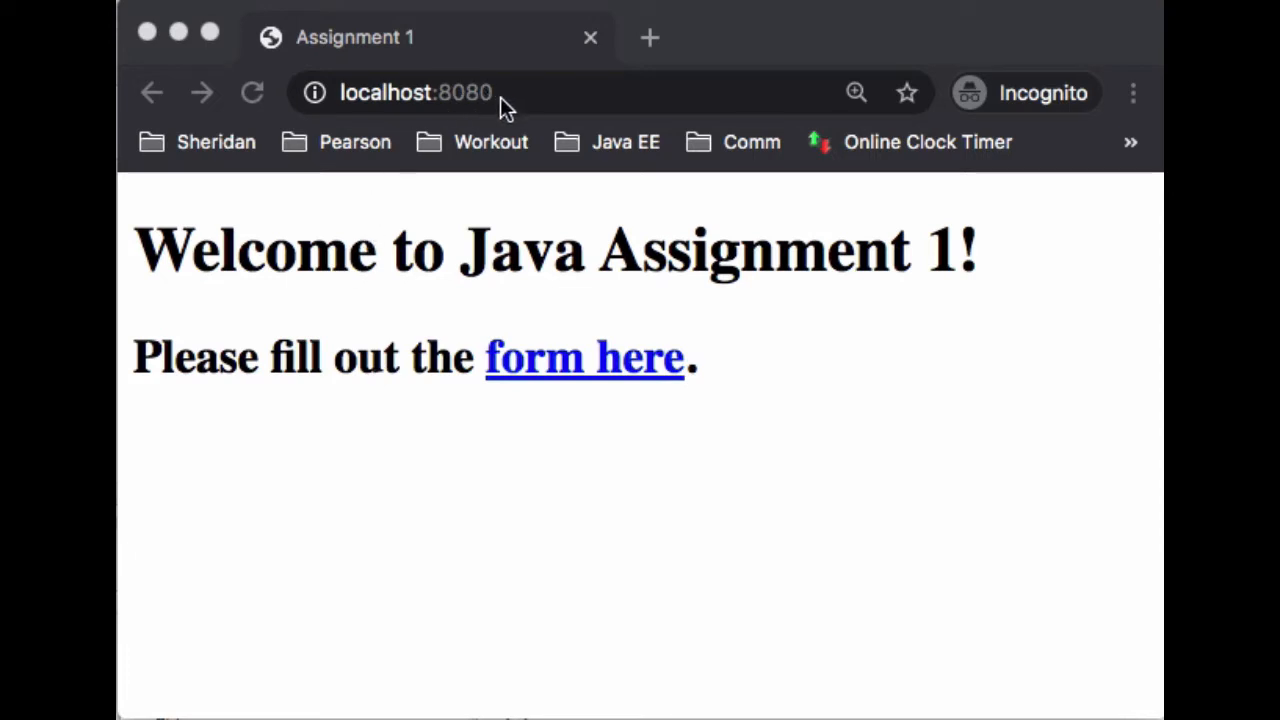
{"action": "mouse_move", "coordinate": [555, 518]}
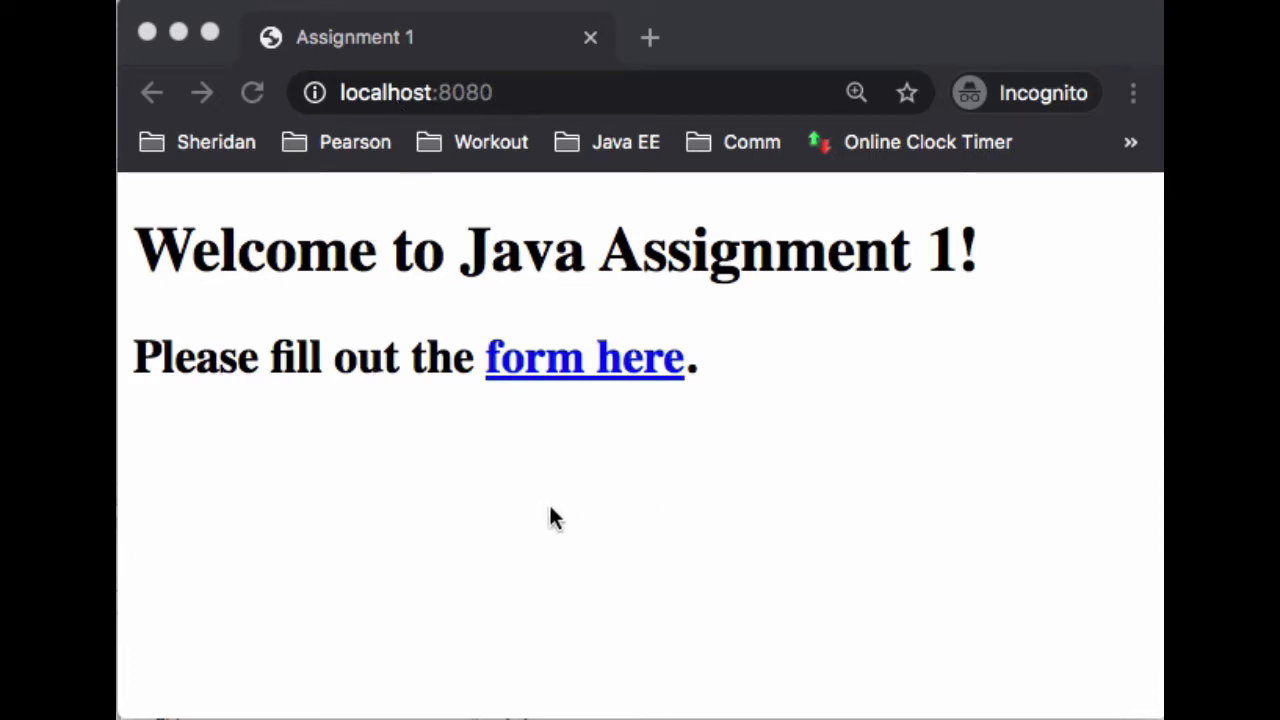
{"action": "mouse_move", "coordinate": [570, 375]}
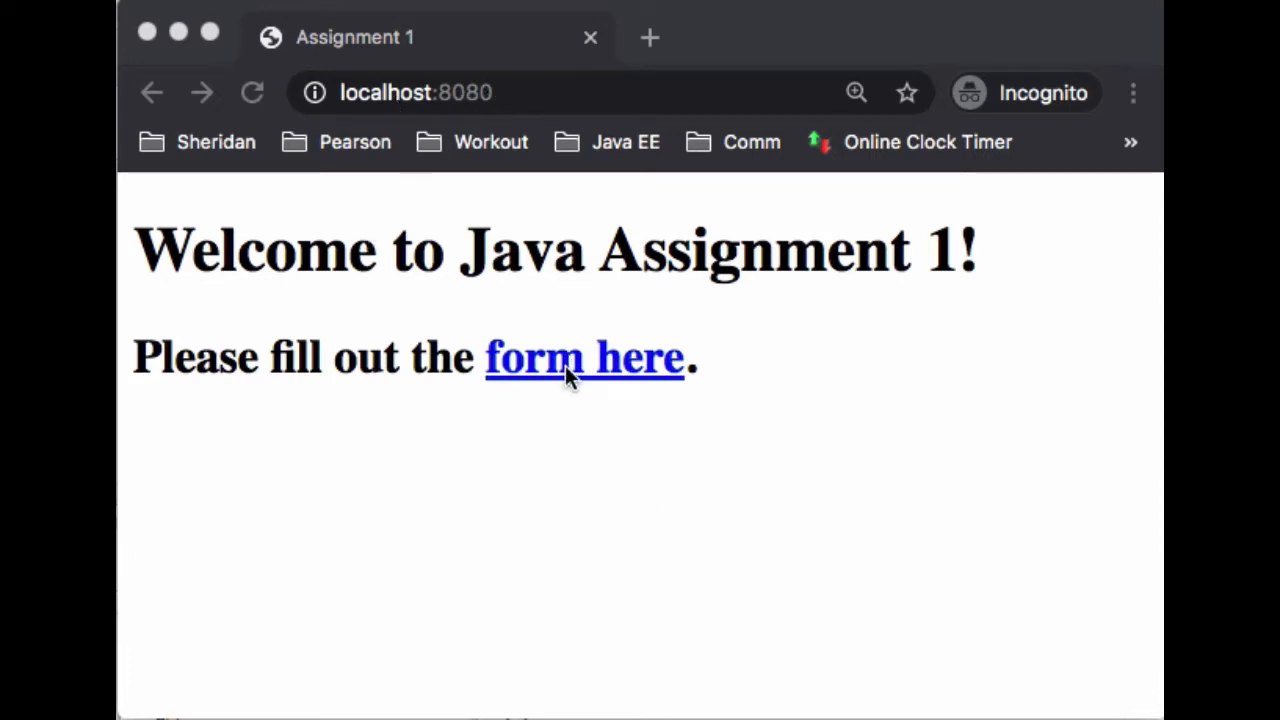
{"action": "mouse_move", "coordinate": [580, 367]}
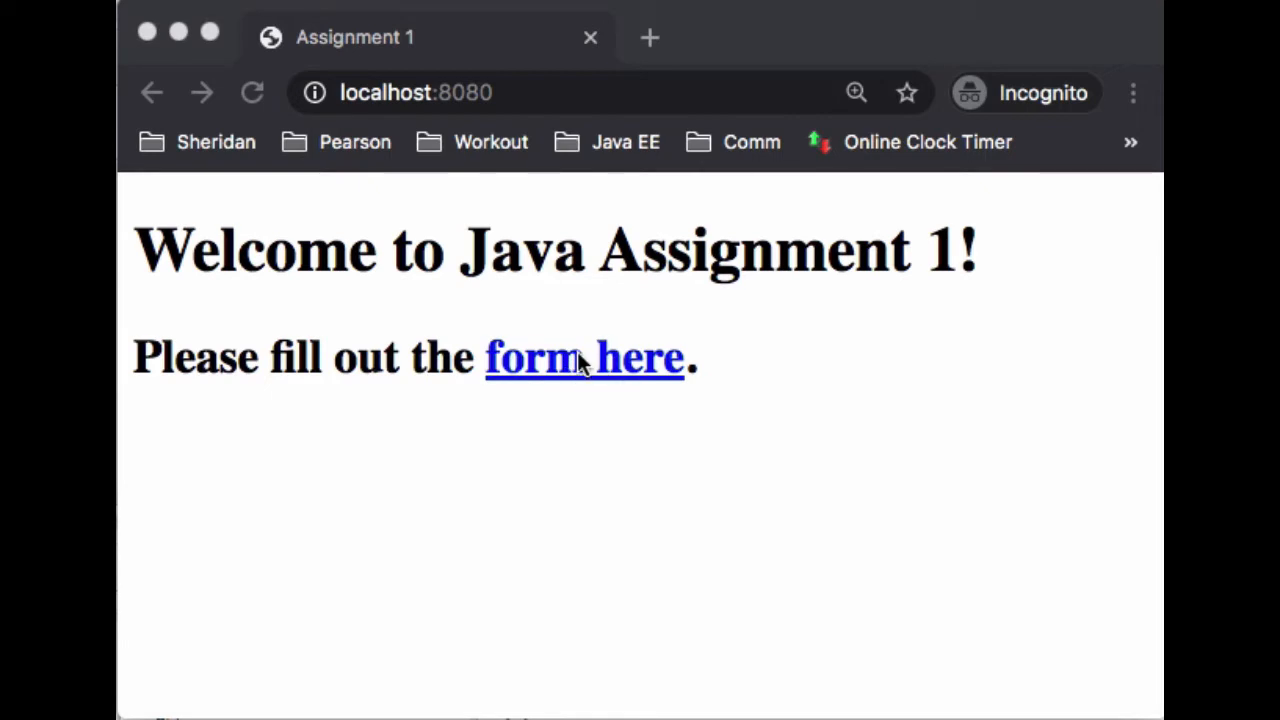
{"action": "mouse_move", "coordinate": [570, 385]}
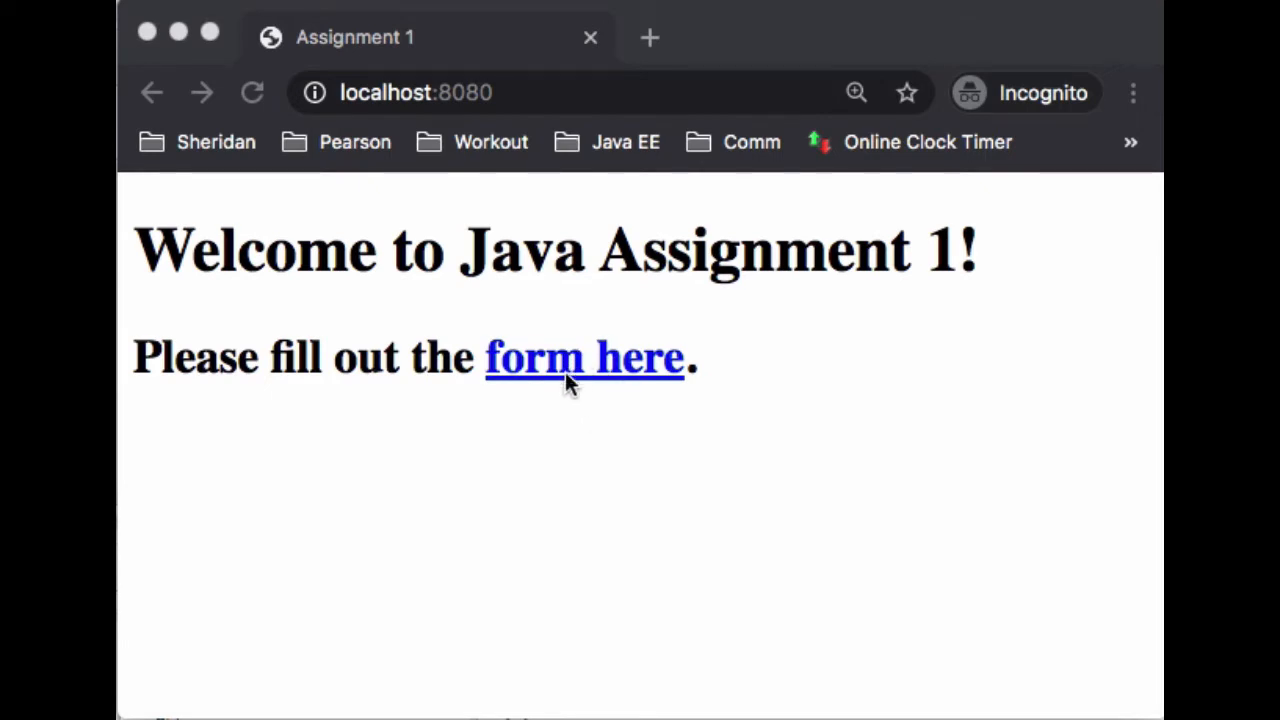
Step: Fill the 'Do you think Java is fun?' form with the name 'Bu' and email 'bugbunny.com', keeping Yes
{"action": "left_click", "coordinate": [584, 357]}
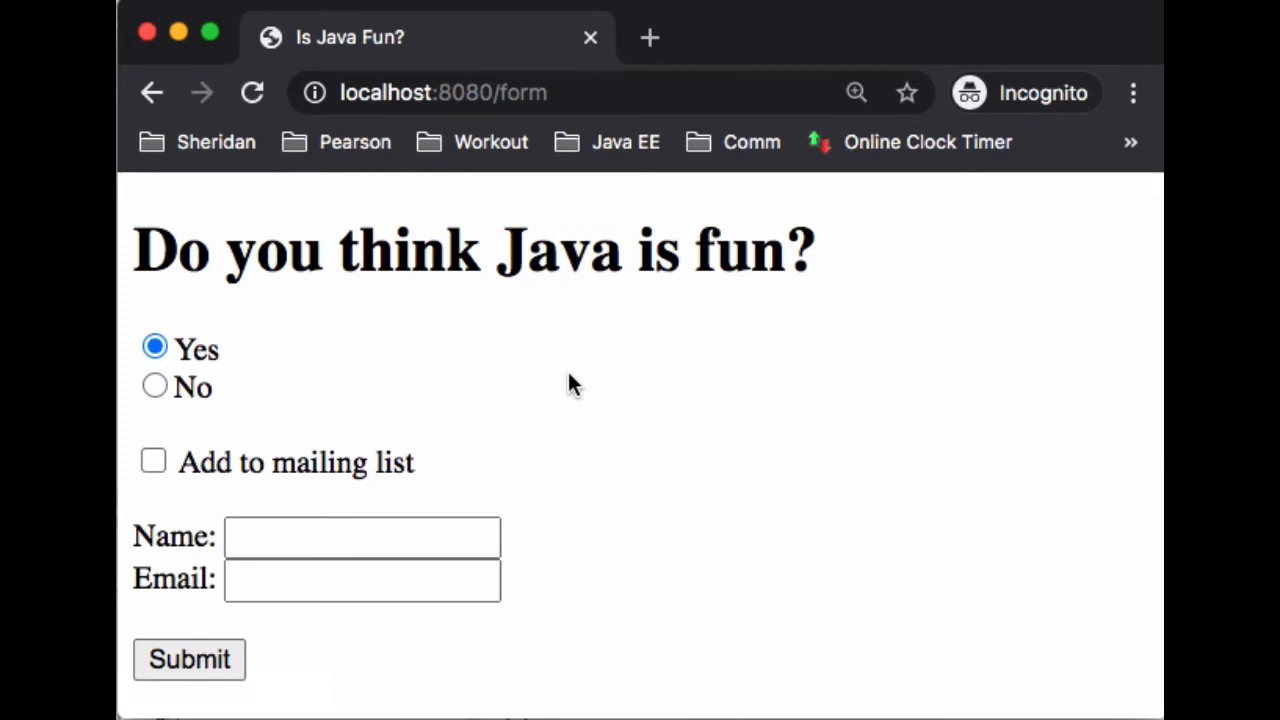
{"action": "mouse_move", "coordinate": [595, 99]}
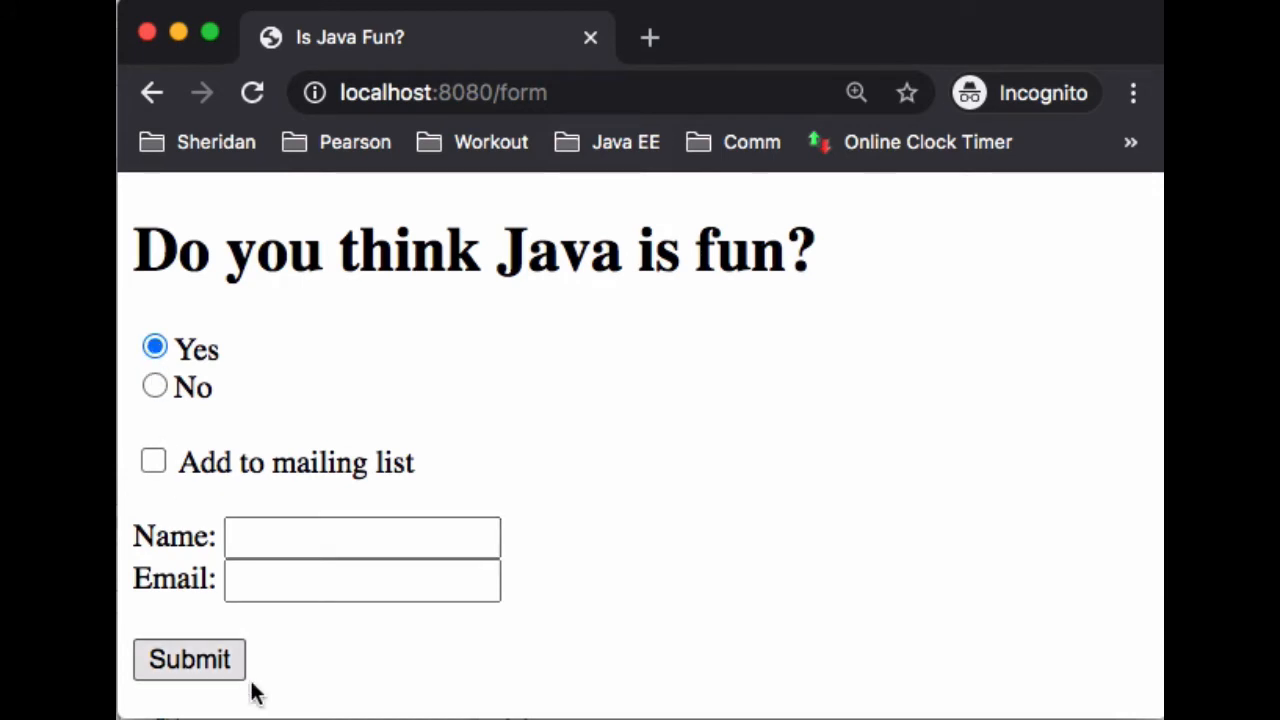
{"action": "mouse_move", "coordinate": [303, 498]}
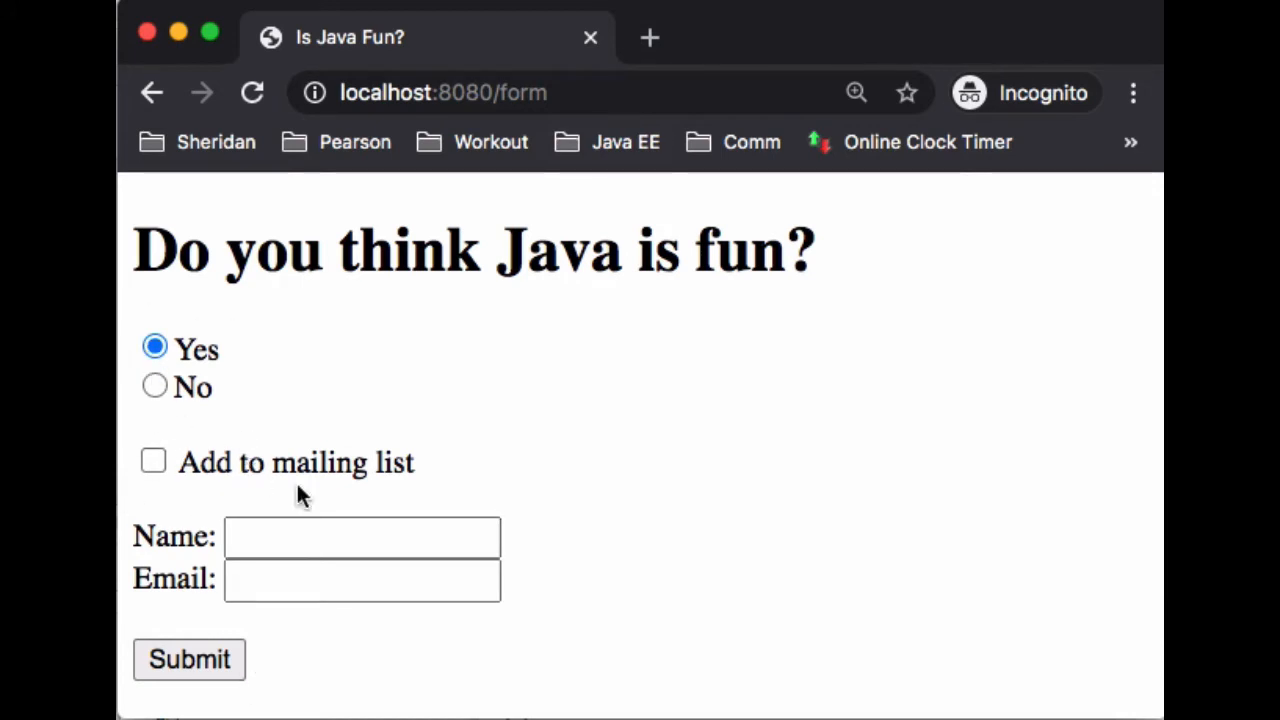
{"action": "type", "text": "Bu"}
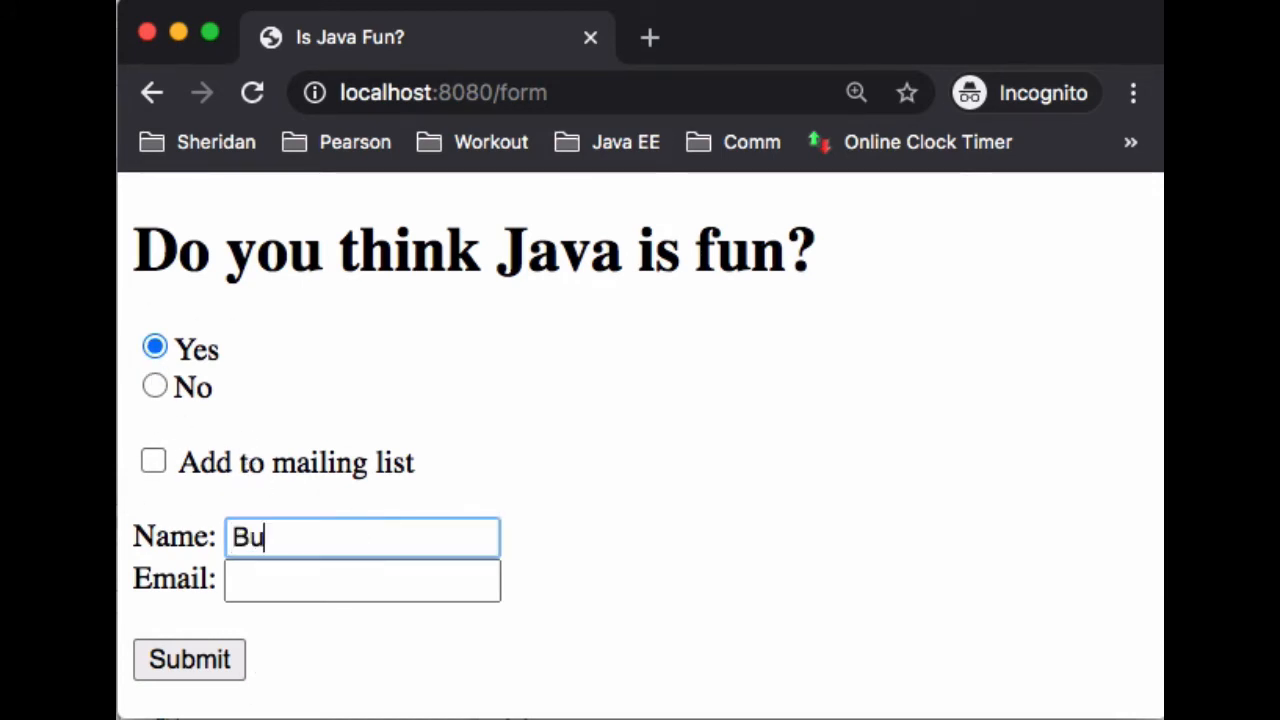
{"action": "left_click", "coordinate": [361, 580]}
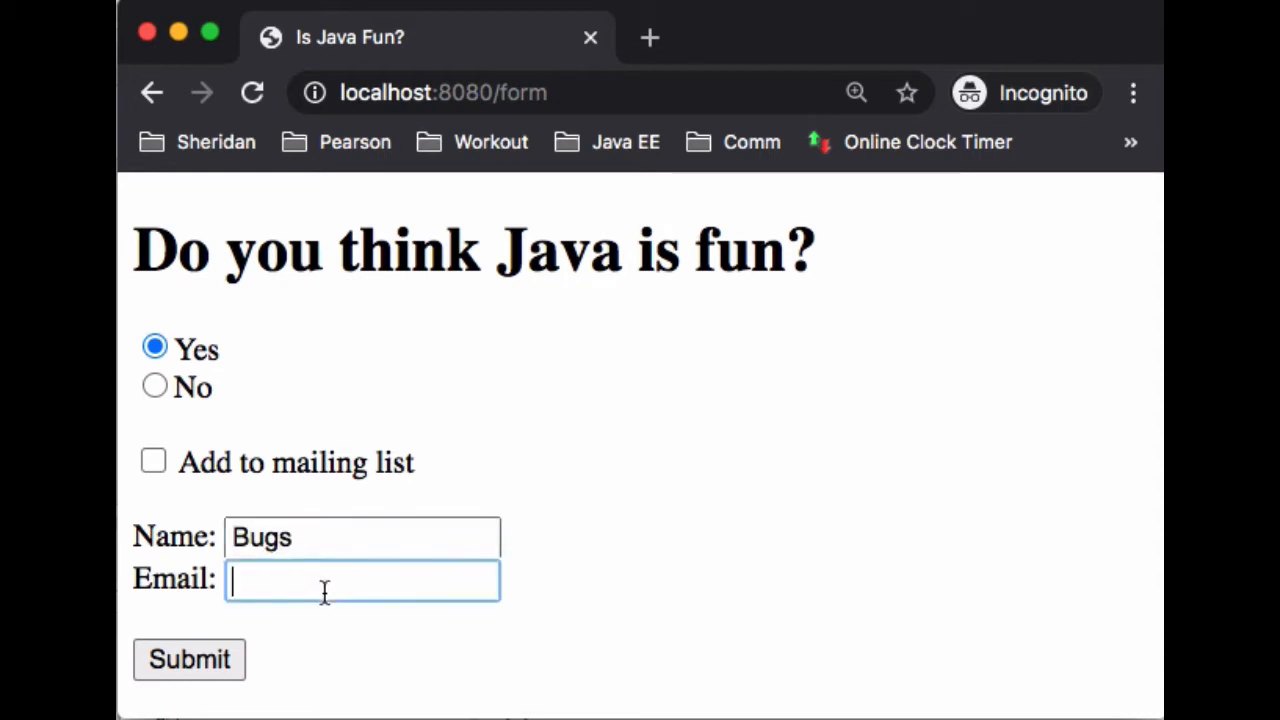
{"action": "type", "text": "bugs@"}
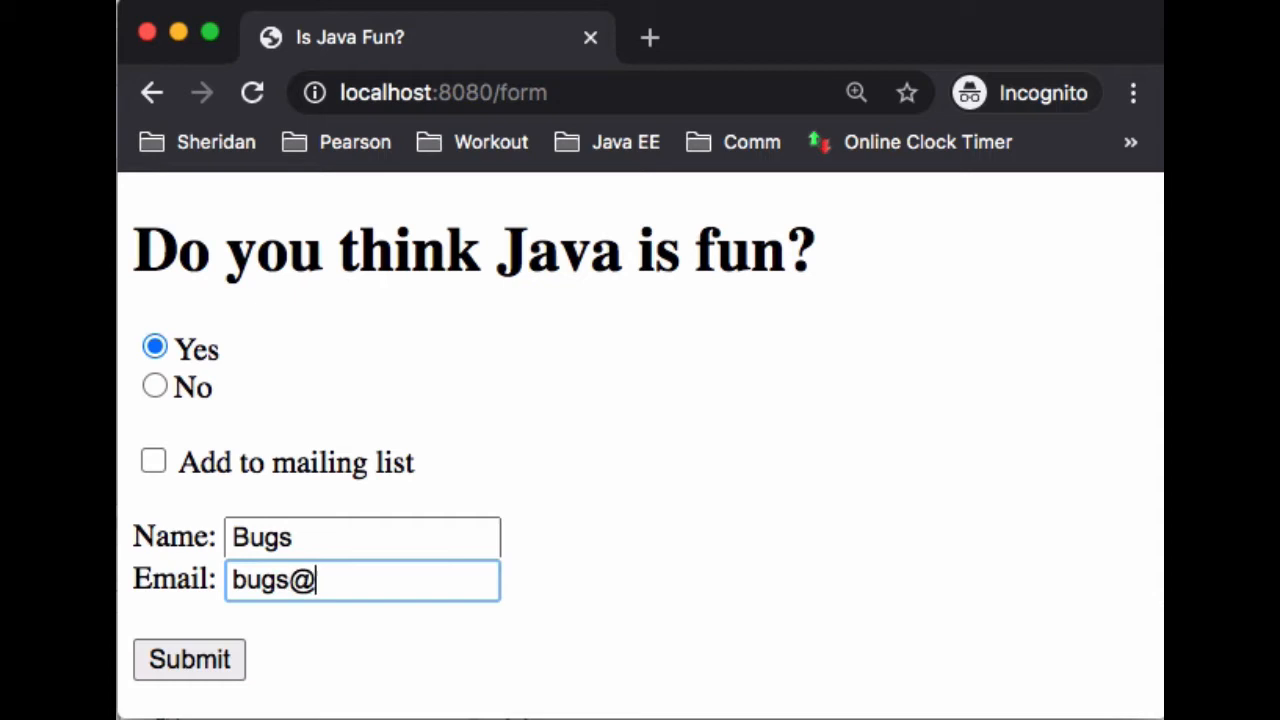
{"action": "type", "text": "bunn"}
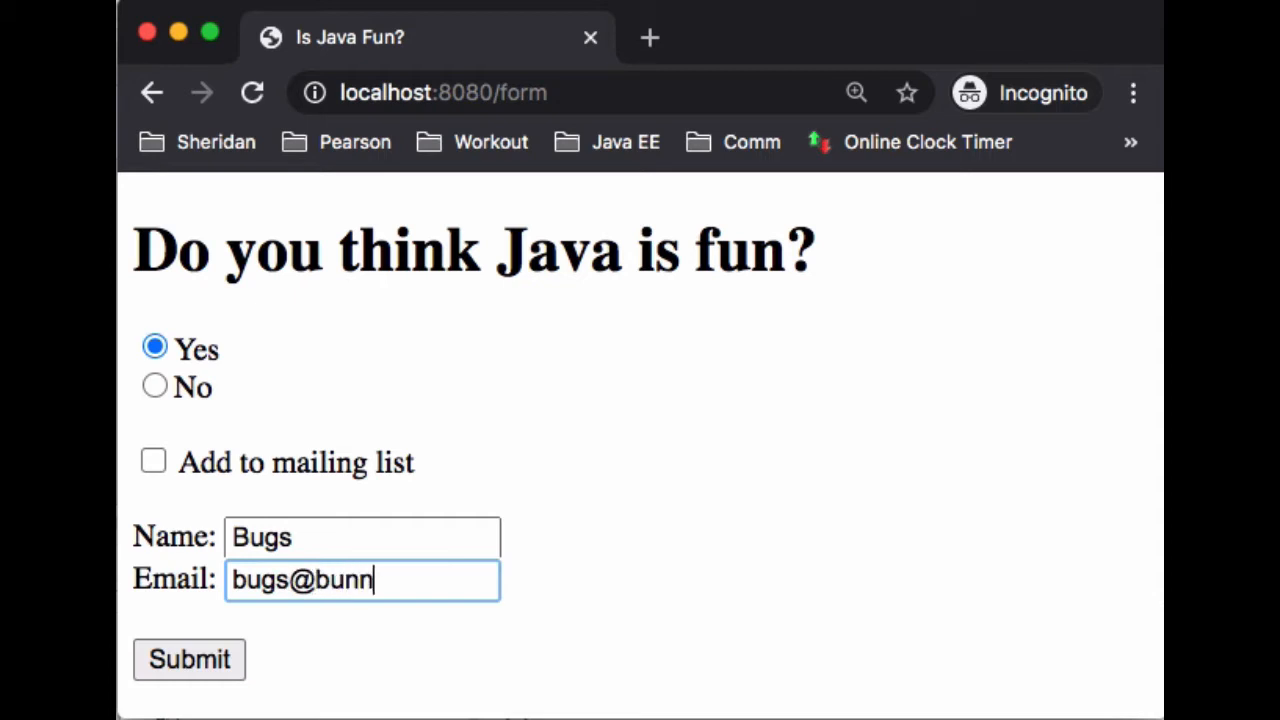
{"action": "type", "text": "y.com"}
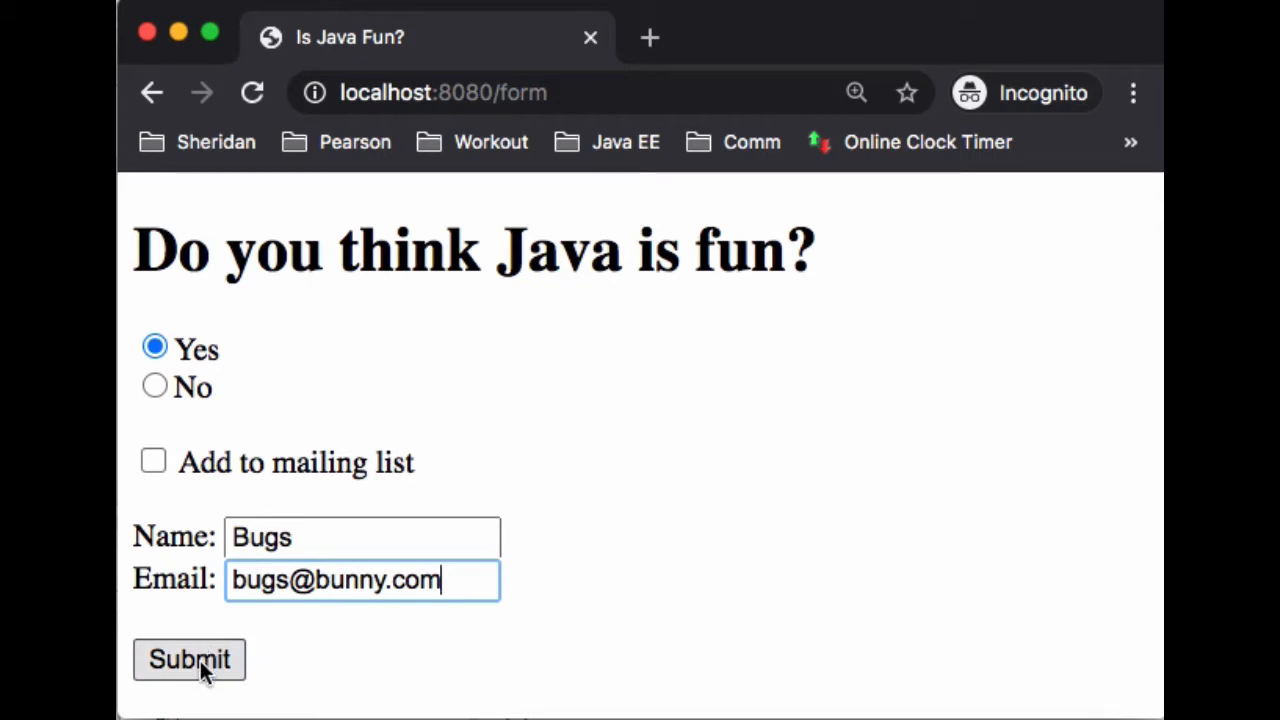
Step: Submit to get Bugs' thank-you without mailing-list signup, then go back to the filled form
{"action": "left_click", "coordinate": [189, 659]}
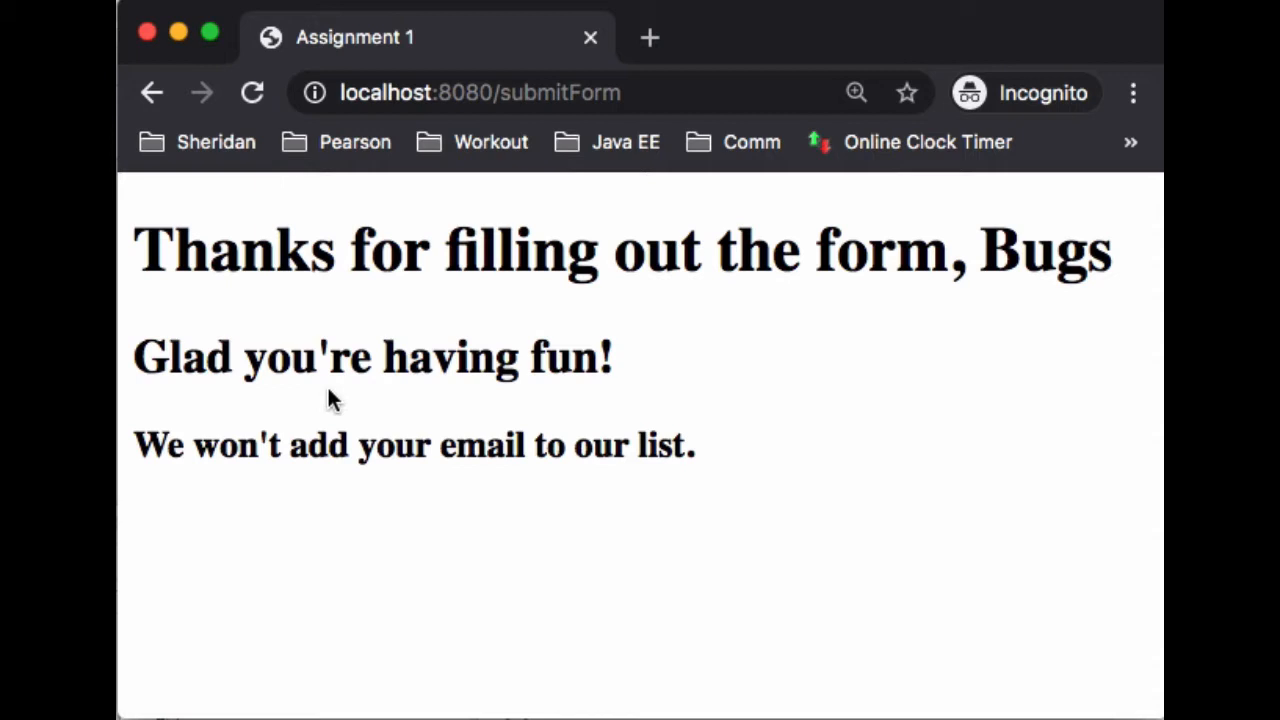
{"action": "mouse_move", "coordinate": [173, 443]}
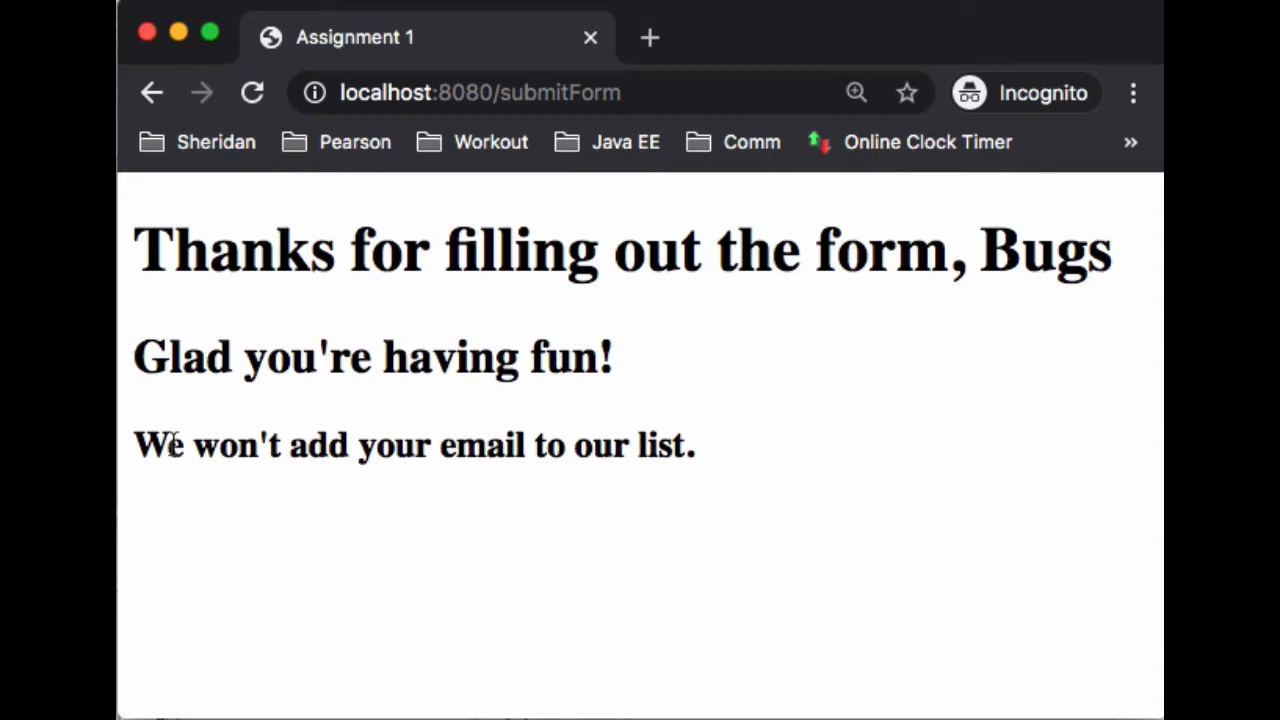
{"action": "mouse_move", "coordinate": [703, 474]}
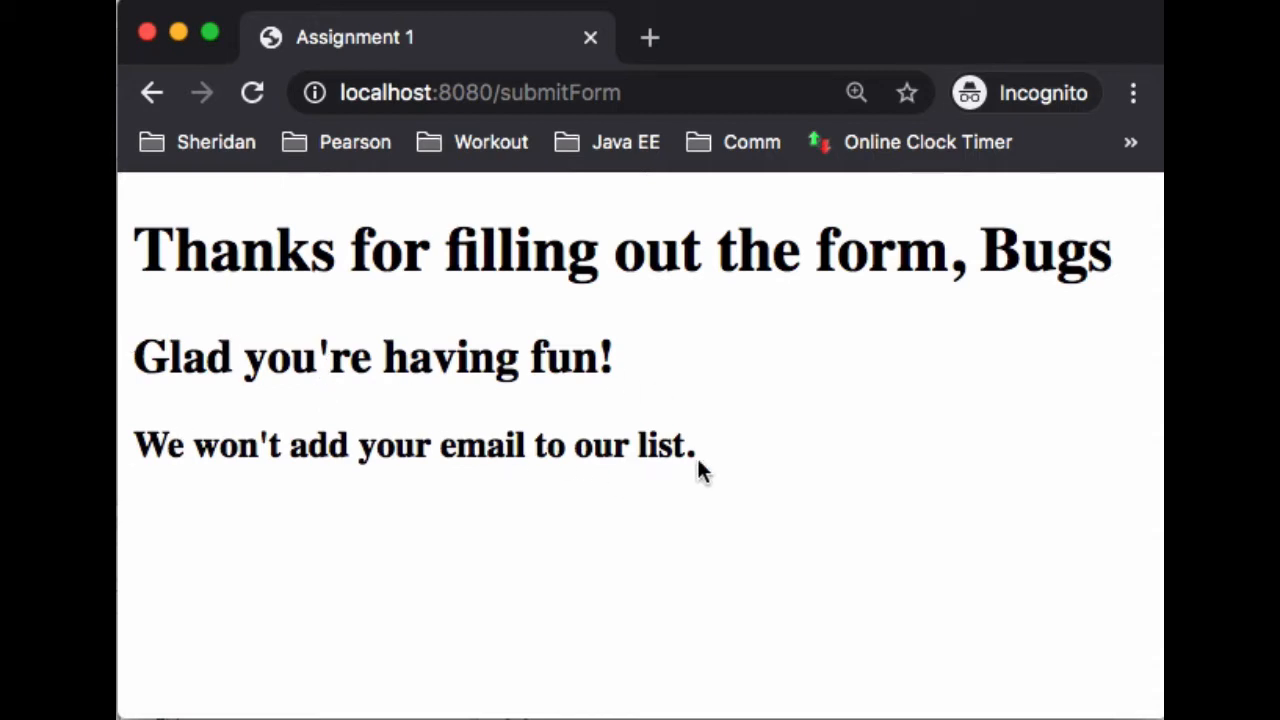
{"action": "mouse_move", "coordinate": [590, 170]}
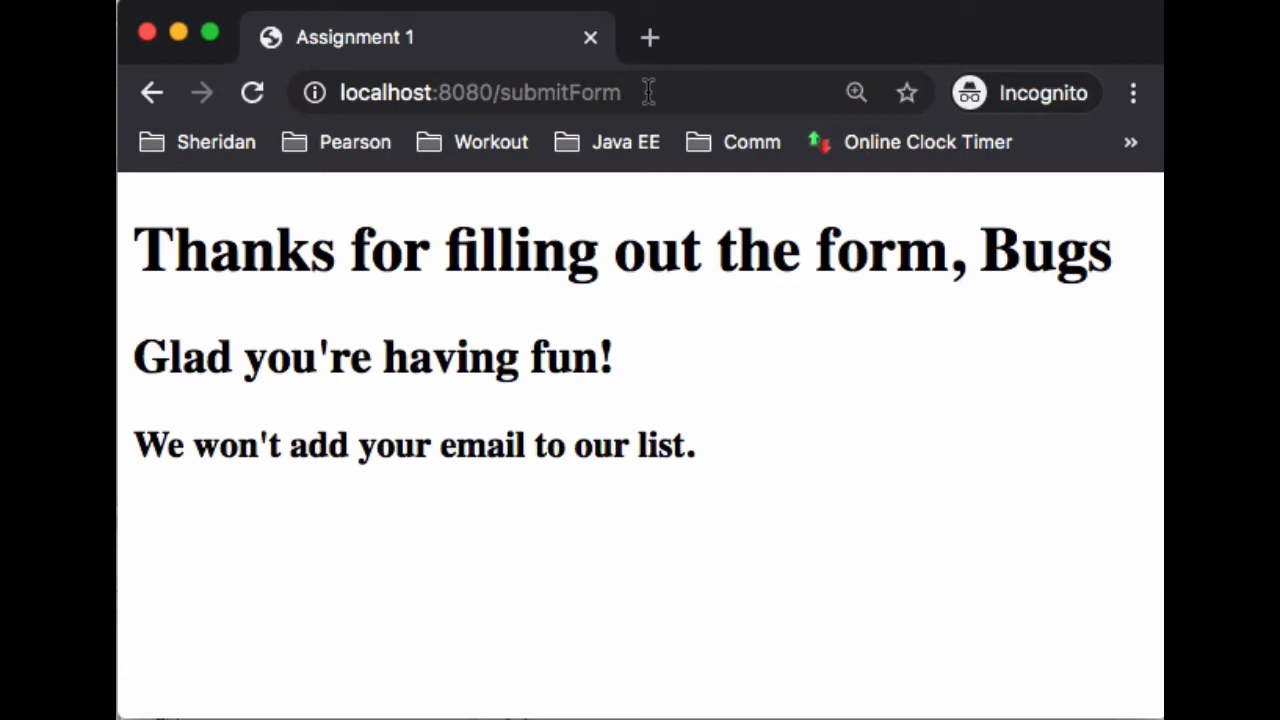
{"action": "left_click", "coordinate": [152, 92]}
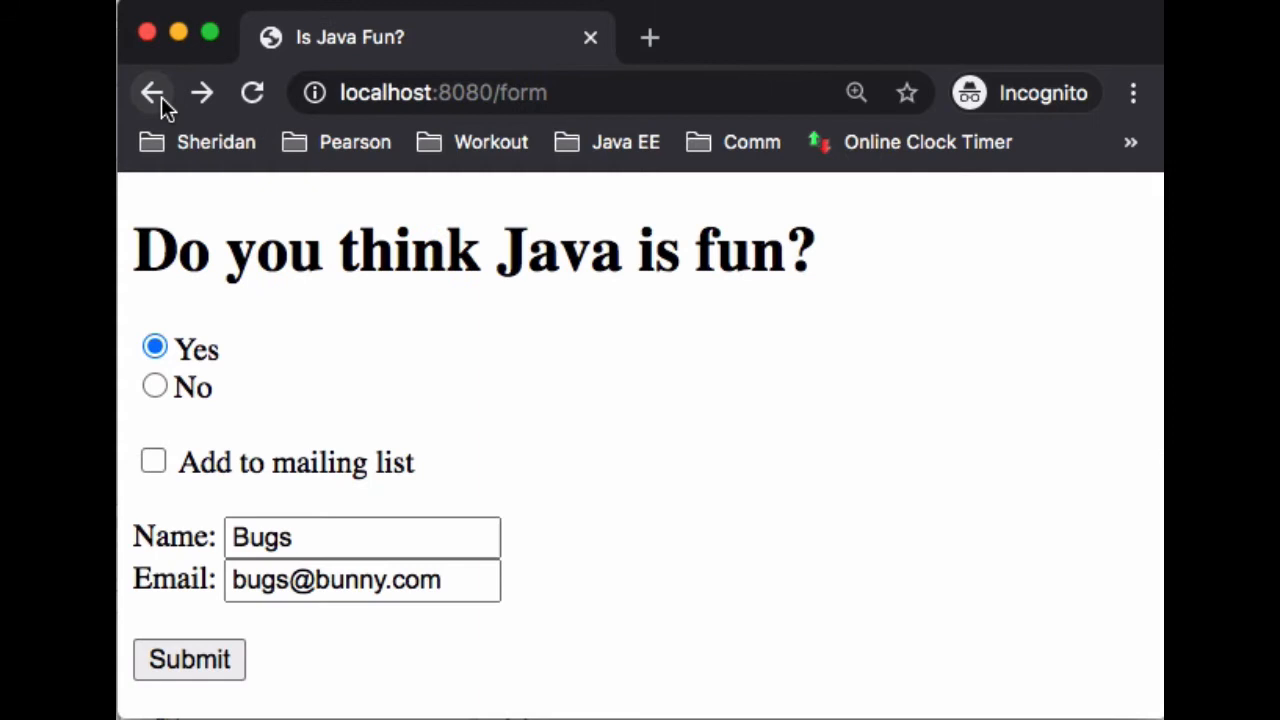
Step: Opt in to the mailing list, resubmit for the email-added thank-you, then go back to the form
{"action": "left_click", "coordinate": [153, 461]}
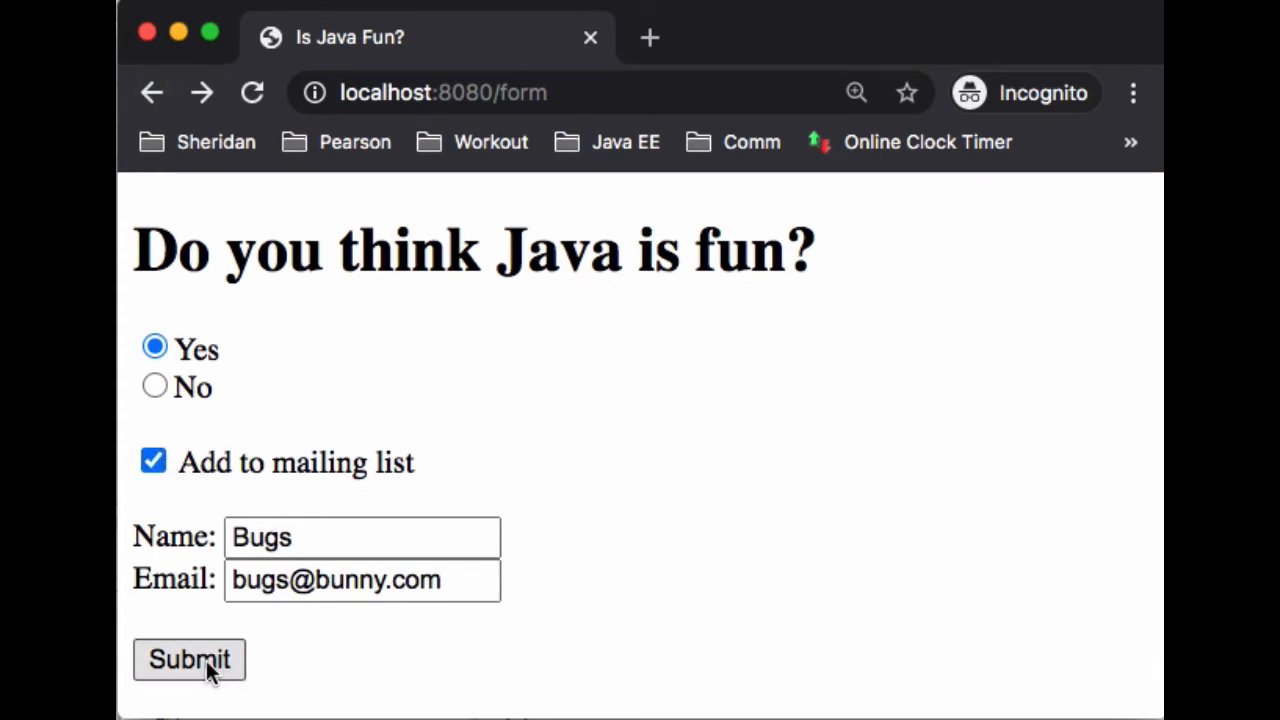
{"action": "left_click", "coordinate": [189, 659]}
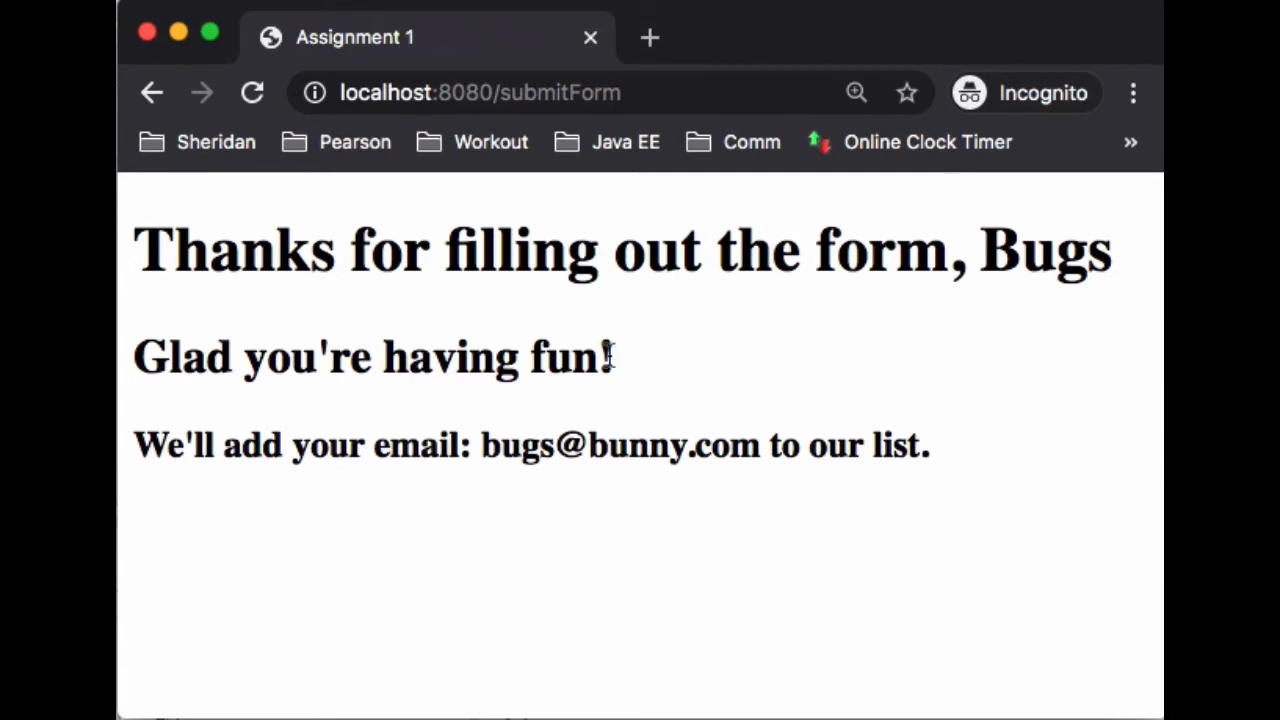
{"action": "mouse_move", "coordinate": [813, 447]}
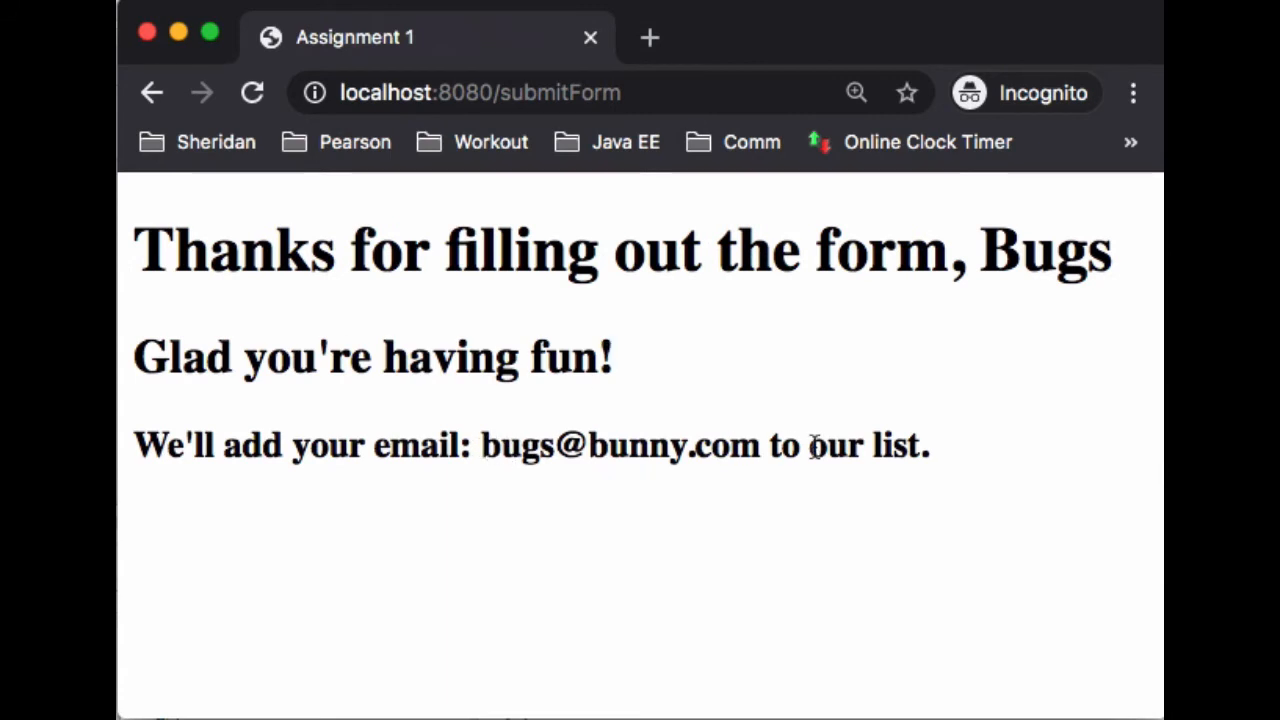
{"action": "left_click", "coordinate": [151, 92]}
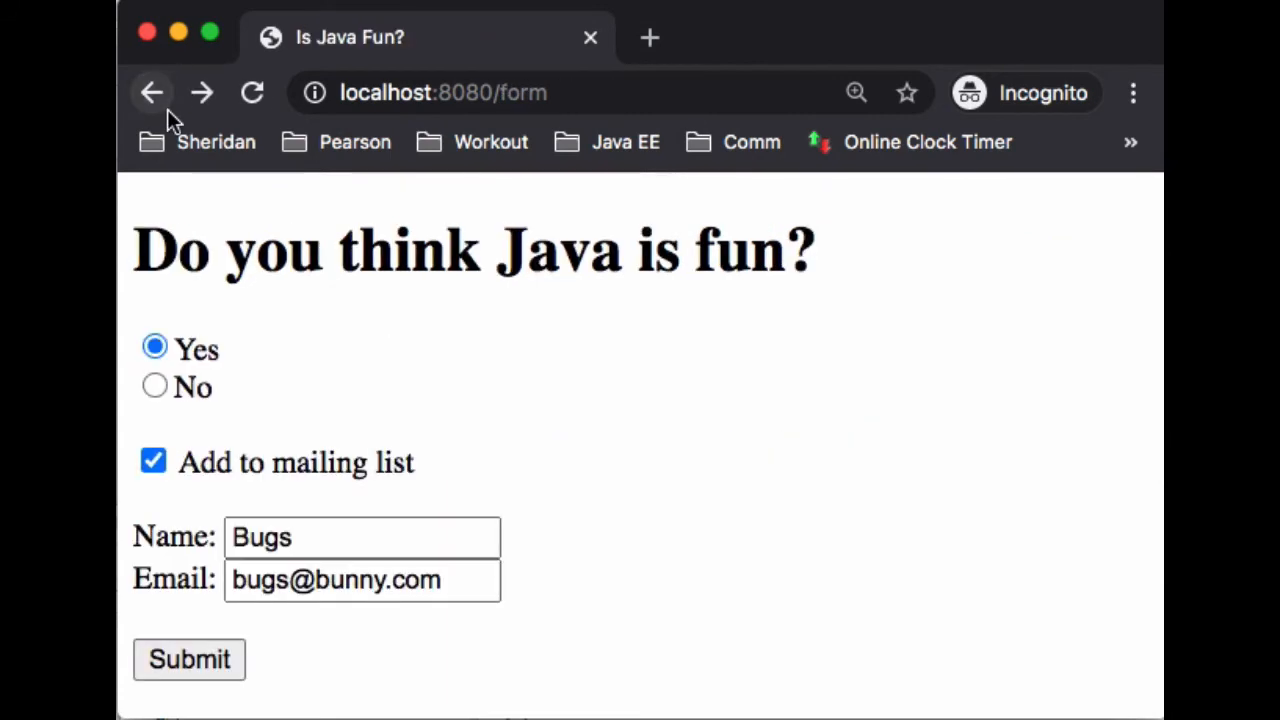
Step: Answer No, submit for the 'Hope it gets better!' thank-you, then go back to the form
{"action": "left_click", "coordinate": [155, 387]}
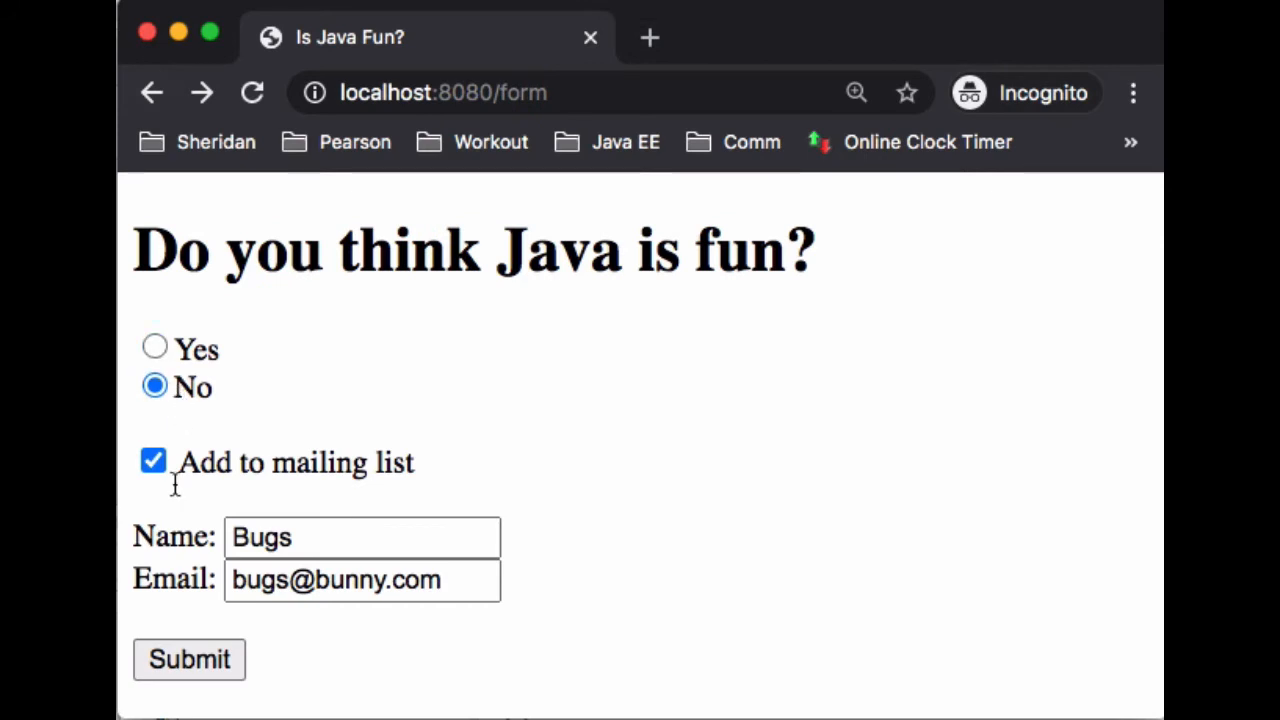
{"action": "left_click", "coordinate": [189, 659]}
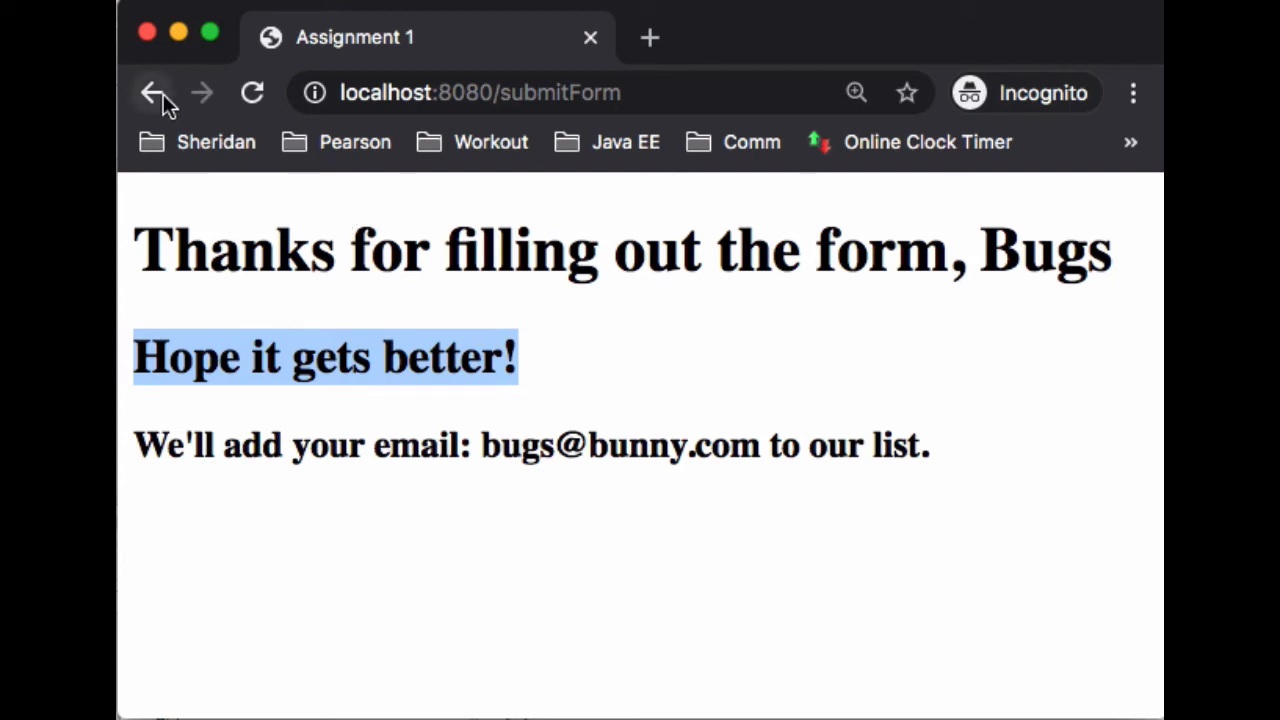
{"action": "left_click", "coordinate": [151, 92]}
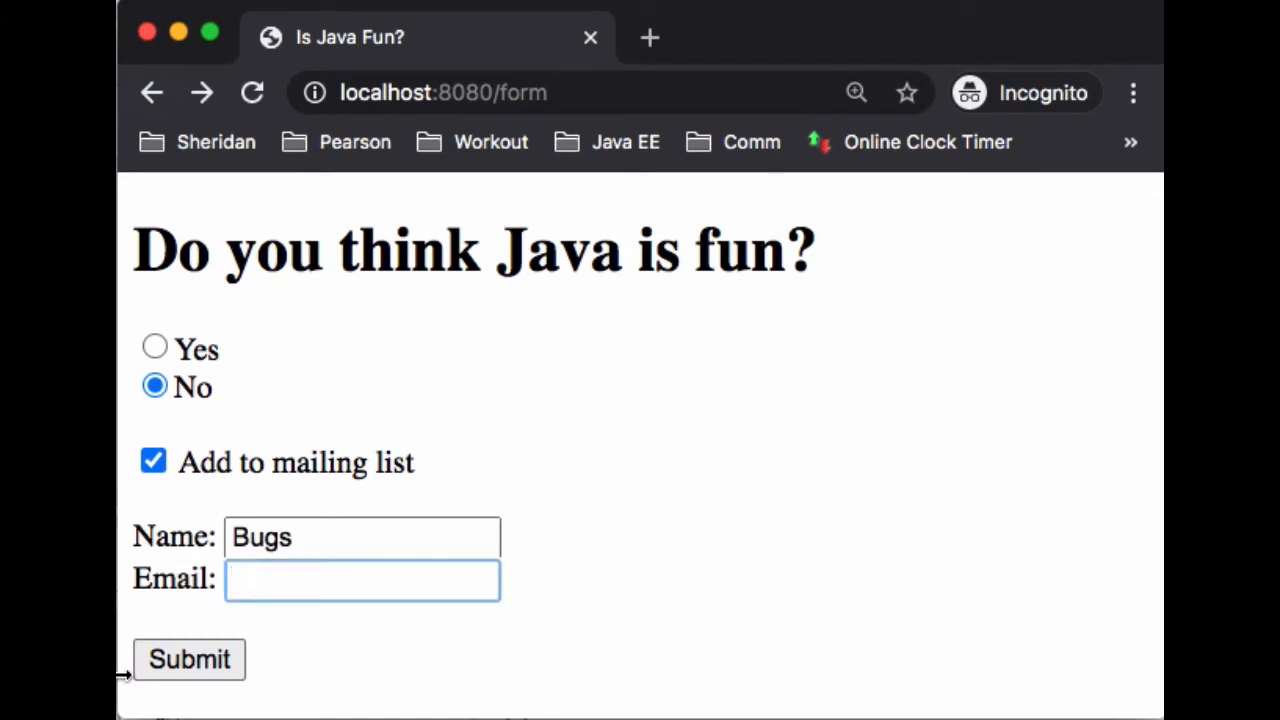
Step: Attempt submitting the form with the name and email fields left blank
{"action": "left_click", "coordinate": [189, 659]}
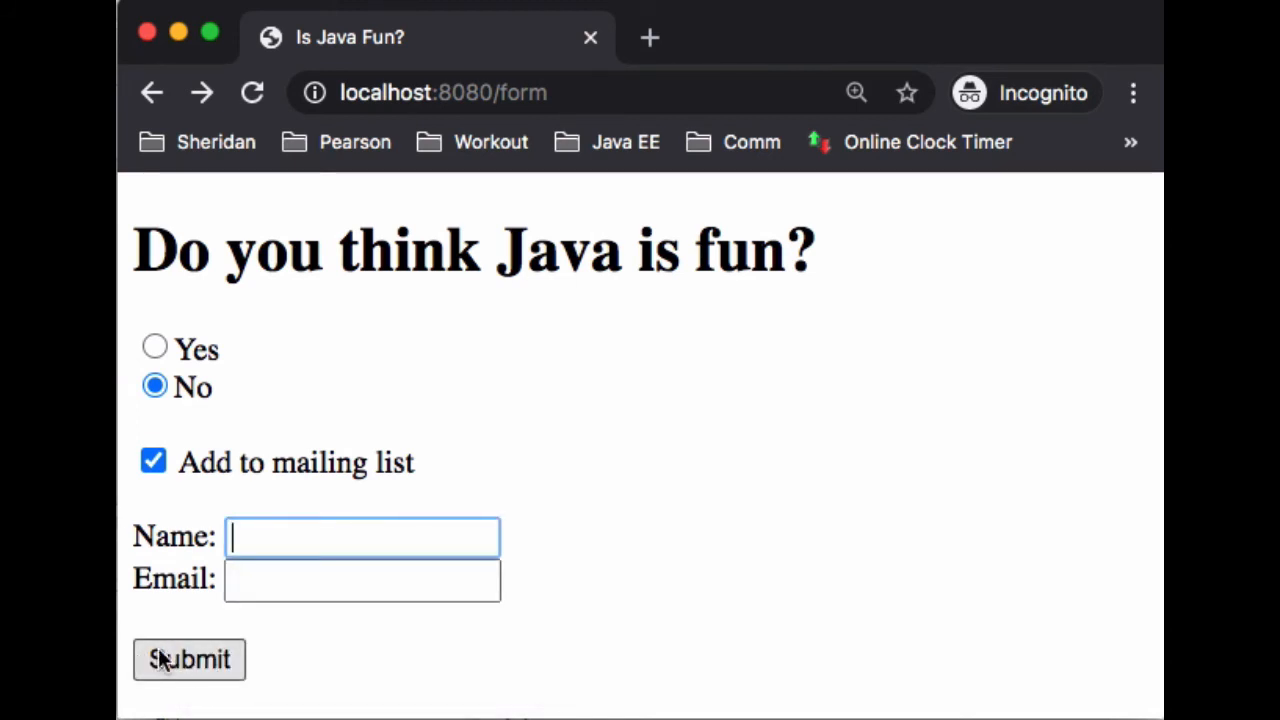
{"action": "left_click", "coordinate": [189, 659]}
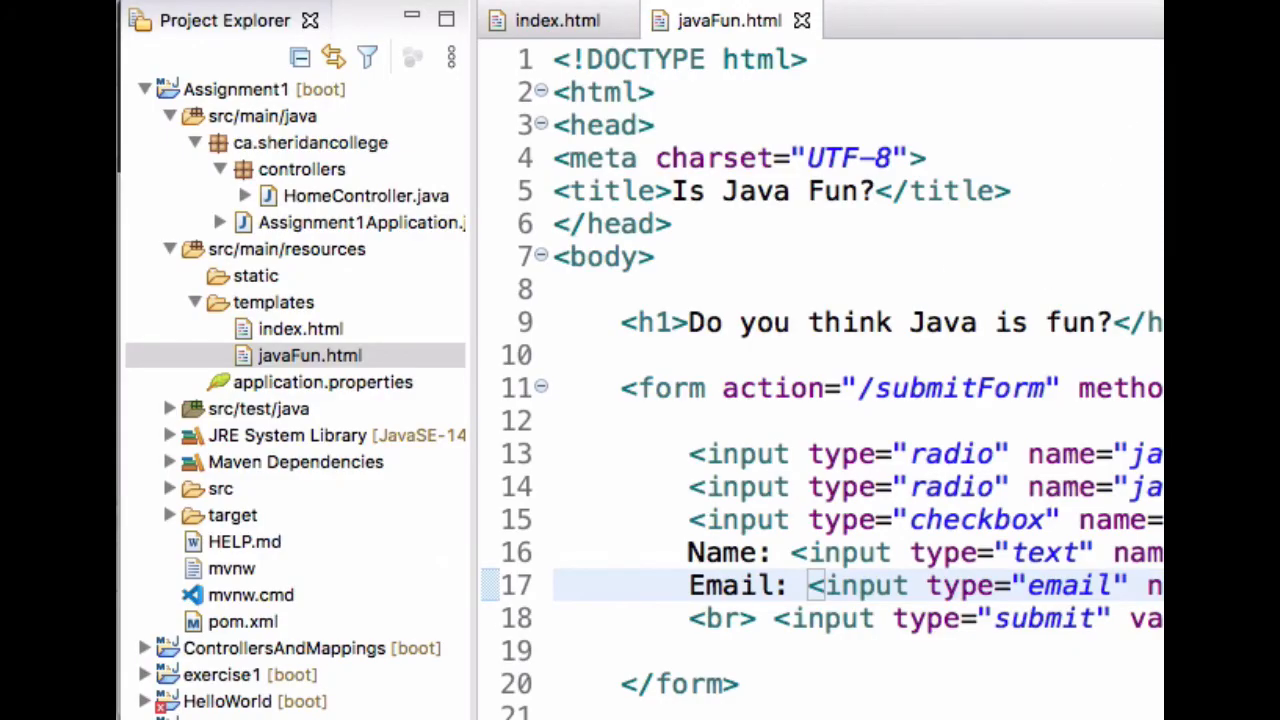
Step: Show the index.html markup and the index.html and javaFun.html templates in Project Explorer
{"action": "left_click", "coordinate": [557, 20]}
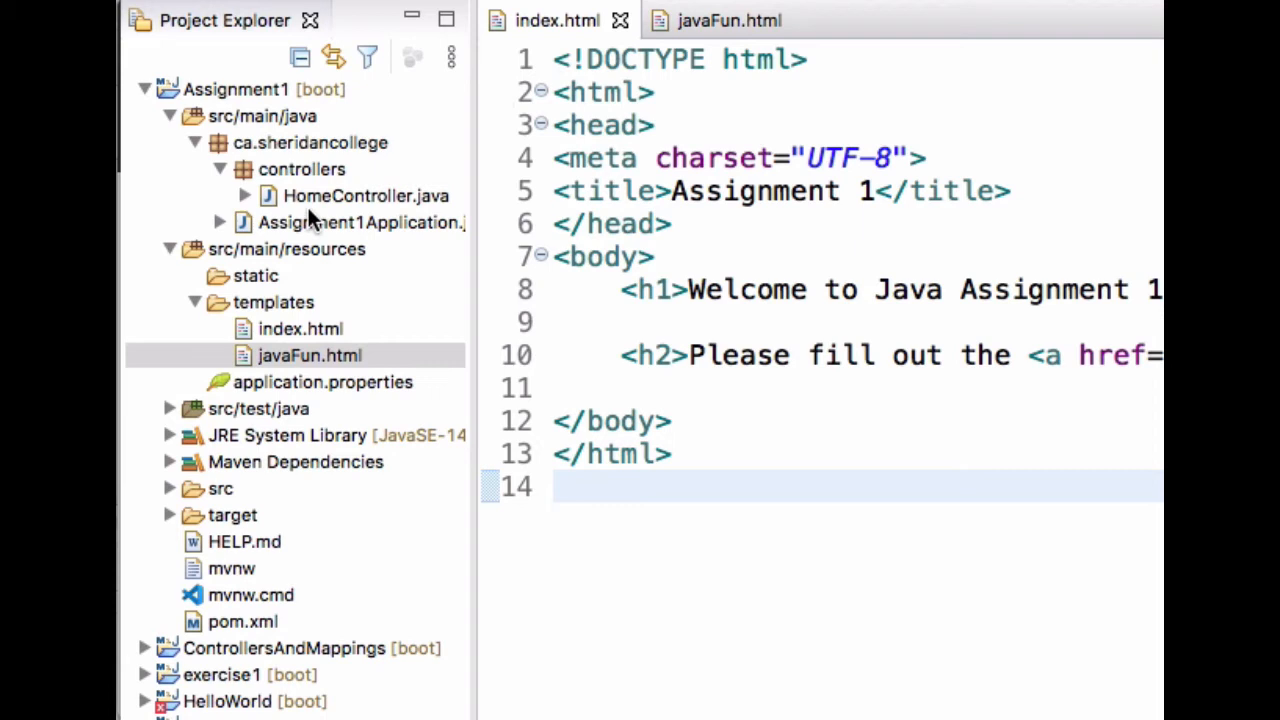
{"action": "mouse_move", "coordinate": [378, 222]}
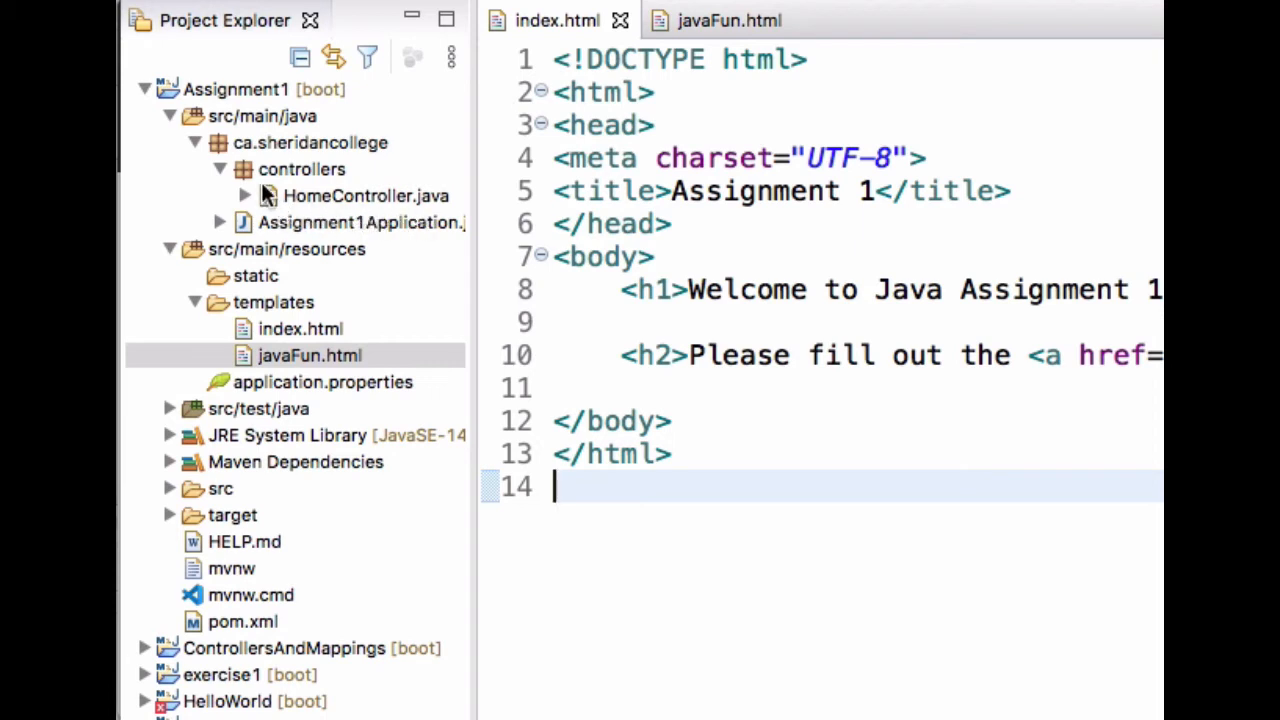
{"action": "mouse_move", "coordinate": [335, 180]}
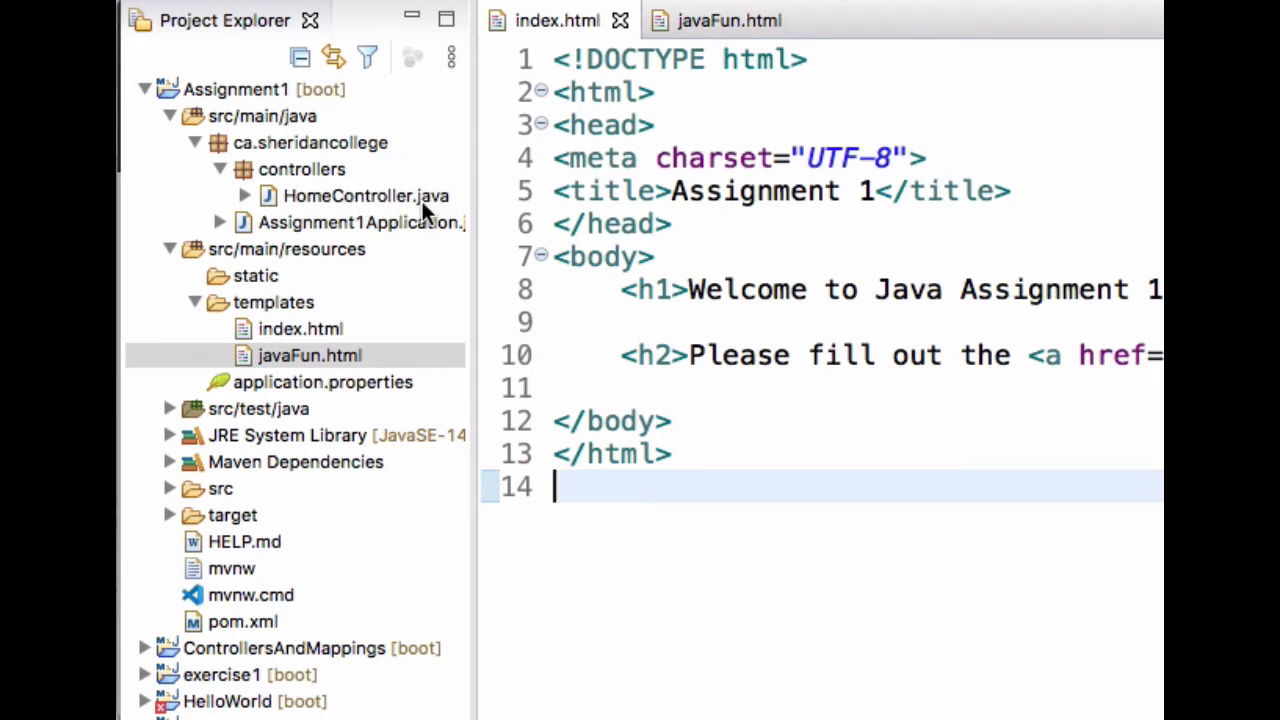
{"action": "mouse_move", "coordinate": [301, 328]}
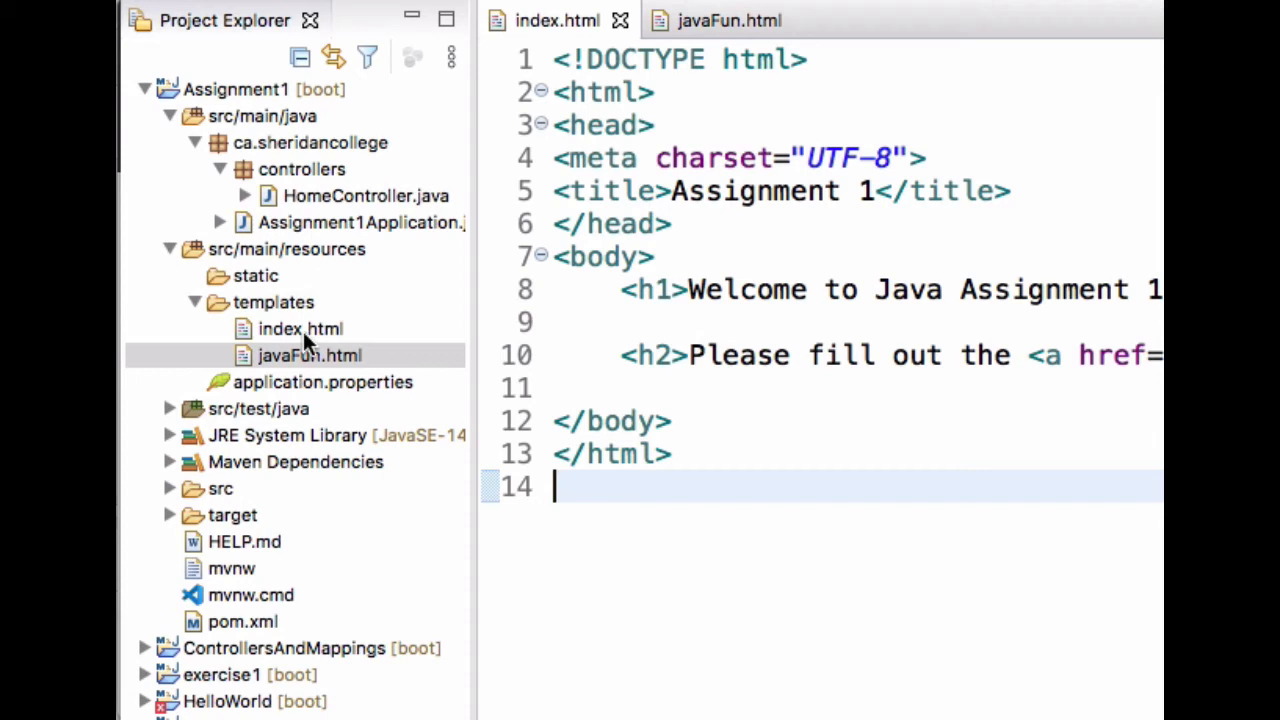
{"action": "left_click", "coordinate": [309, 355]}
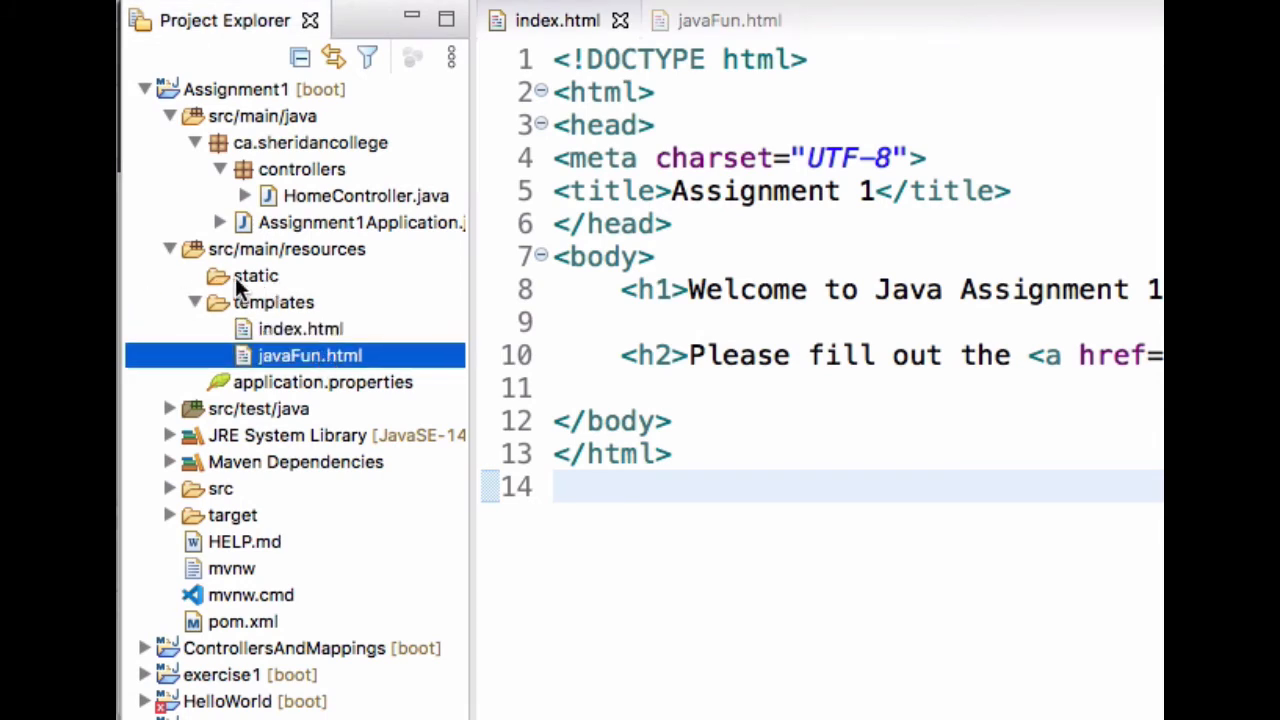
{"action": "left_click", "coordinate": [300, 328]}
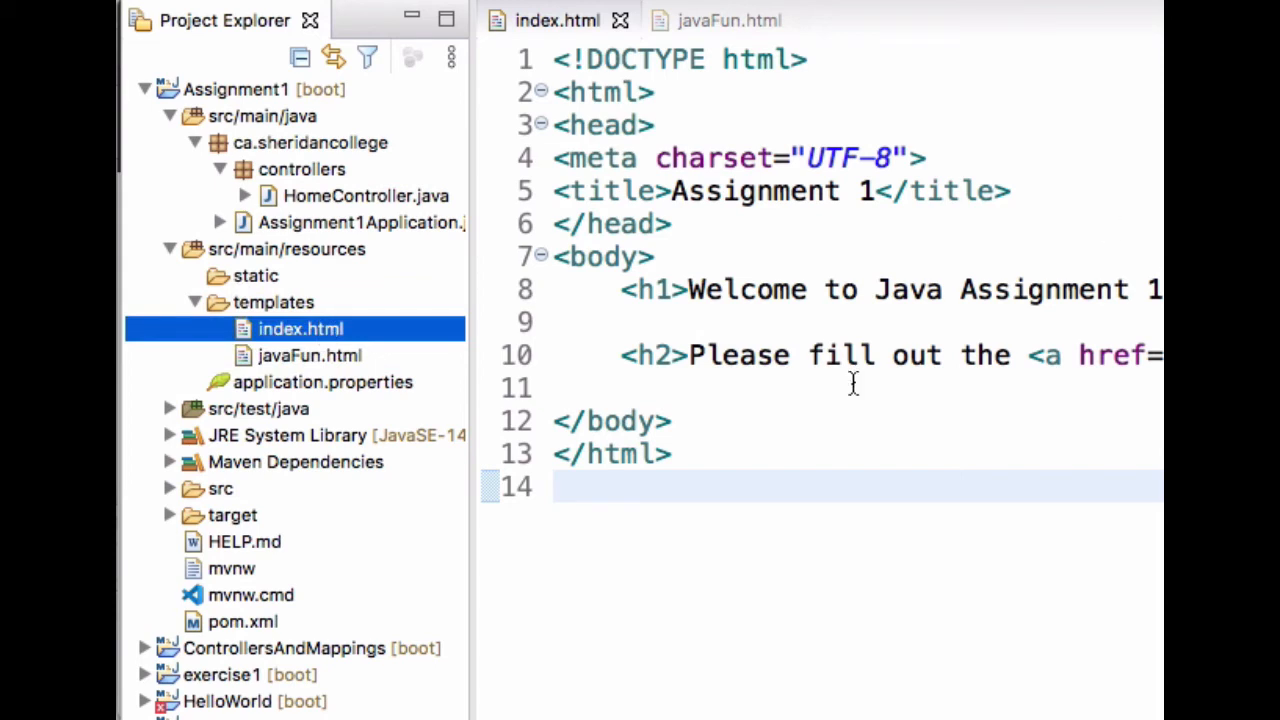
{"action": "mouse_move", "coordinate": [917, 322]}
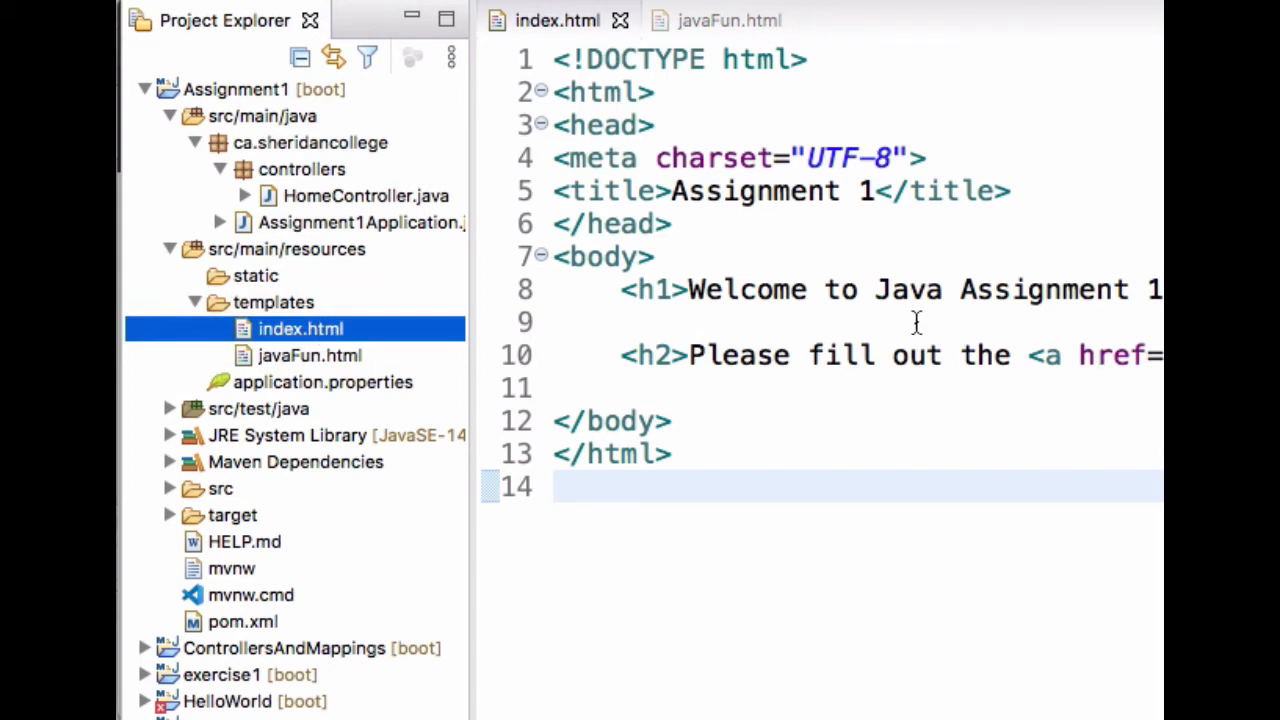
{"action": "mouse_move", "coordinate": [315, 360]}
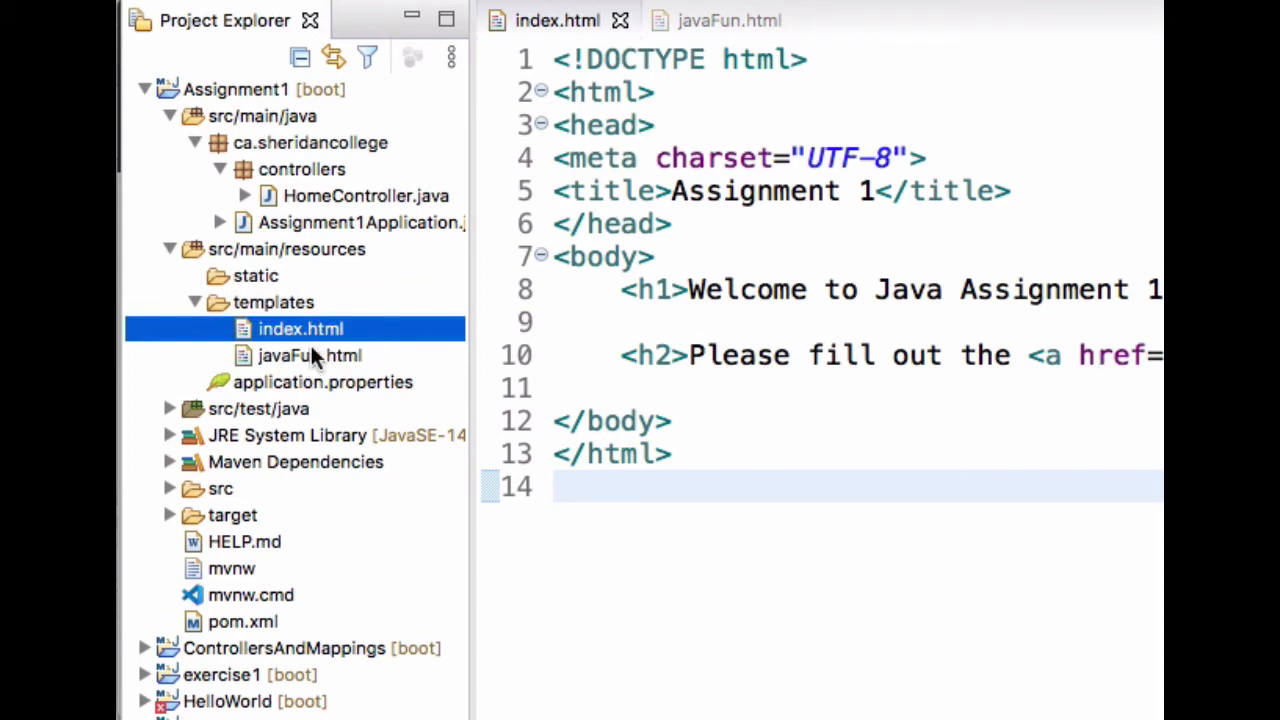
{"action": "left_click", "coordinate": [309, 355]}
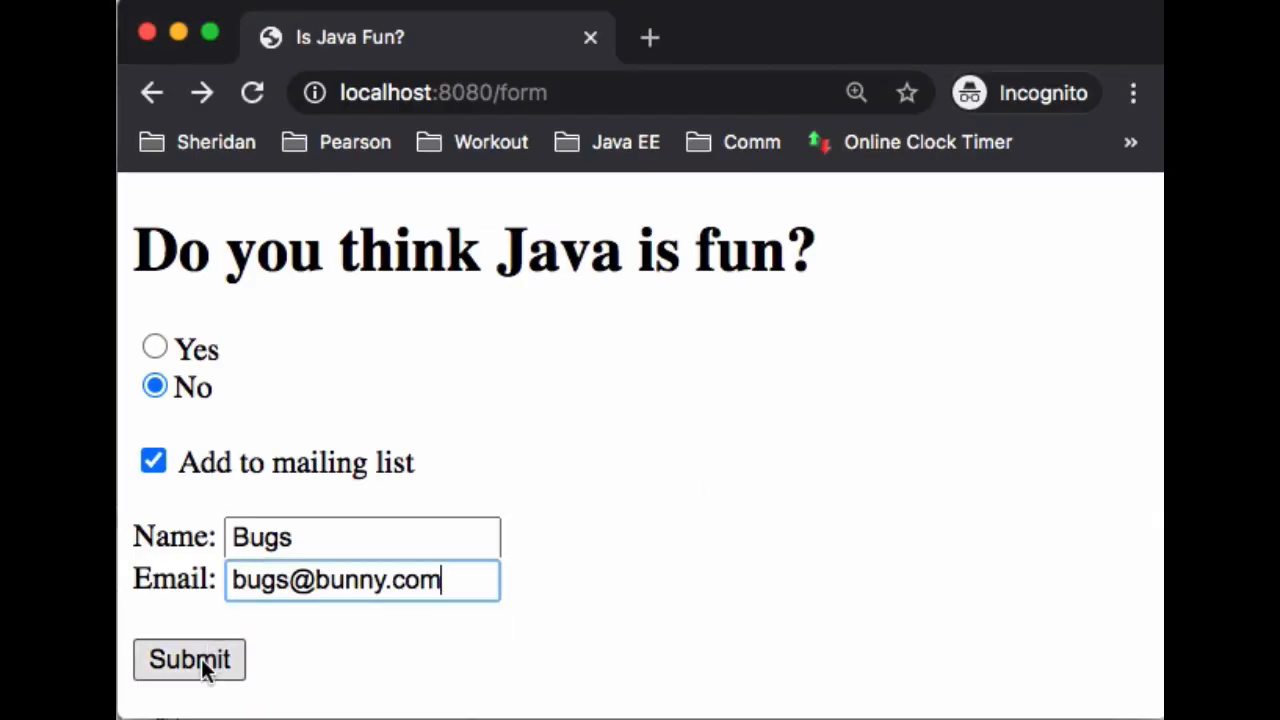
Step: Submit the refilled form with No to get Bugs' 'Hope it gets better!' thank-you
{"action": "left_click", "coordinate": [189, 660]}
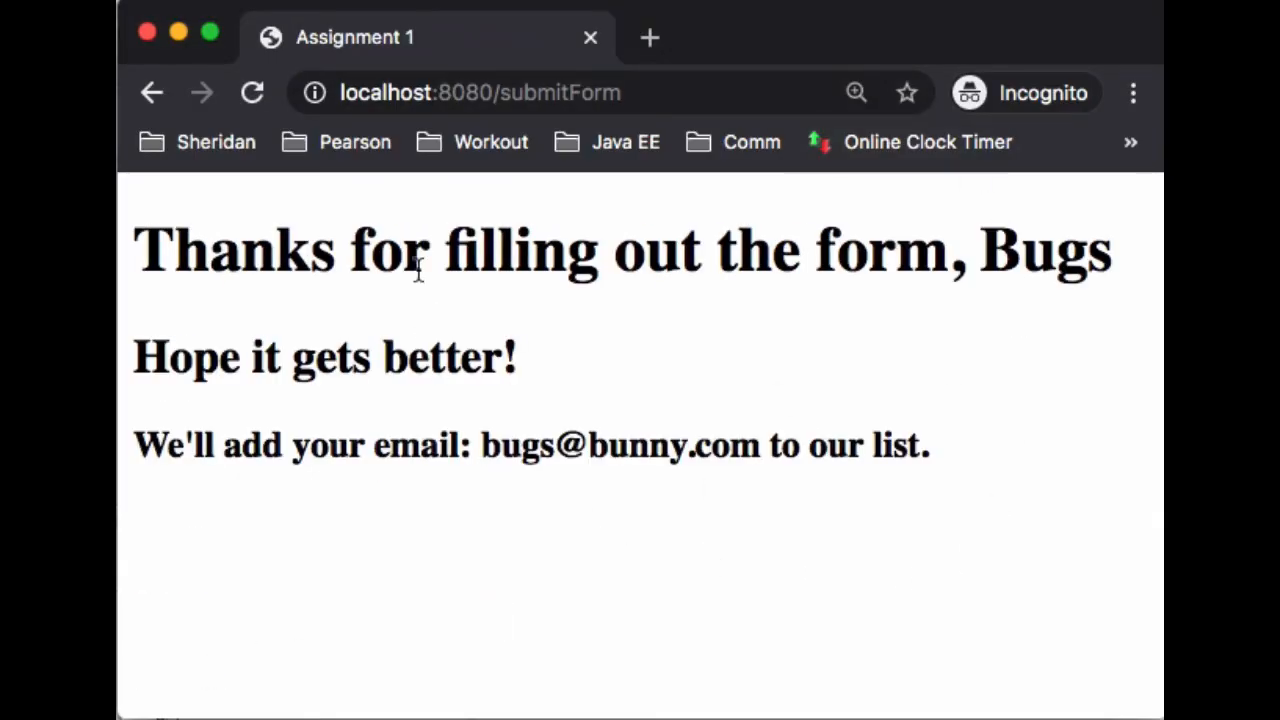
{"action": "mouse_move", "coordinate": [880, 430]}
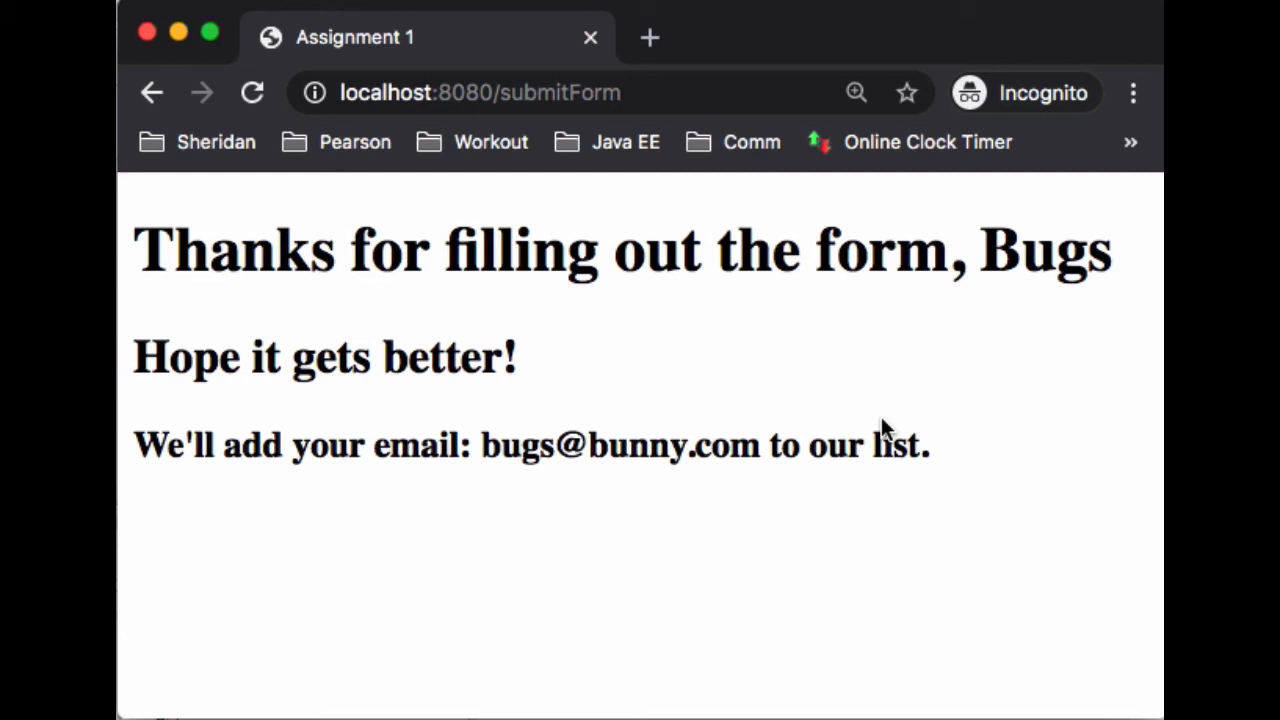
{"action": "mouse_move", "coordinate": [710, 27]}
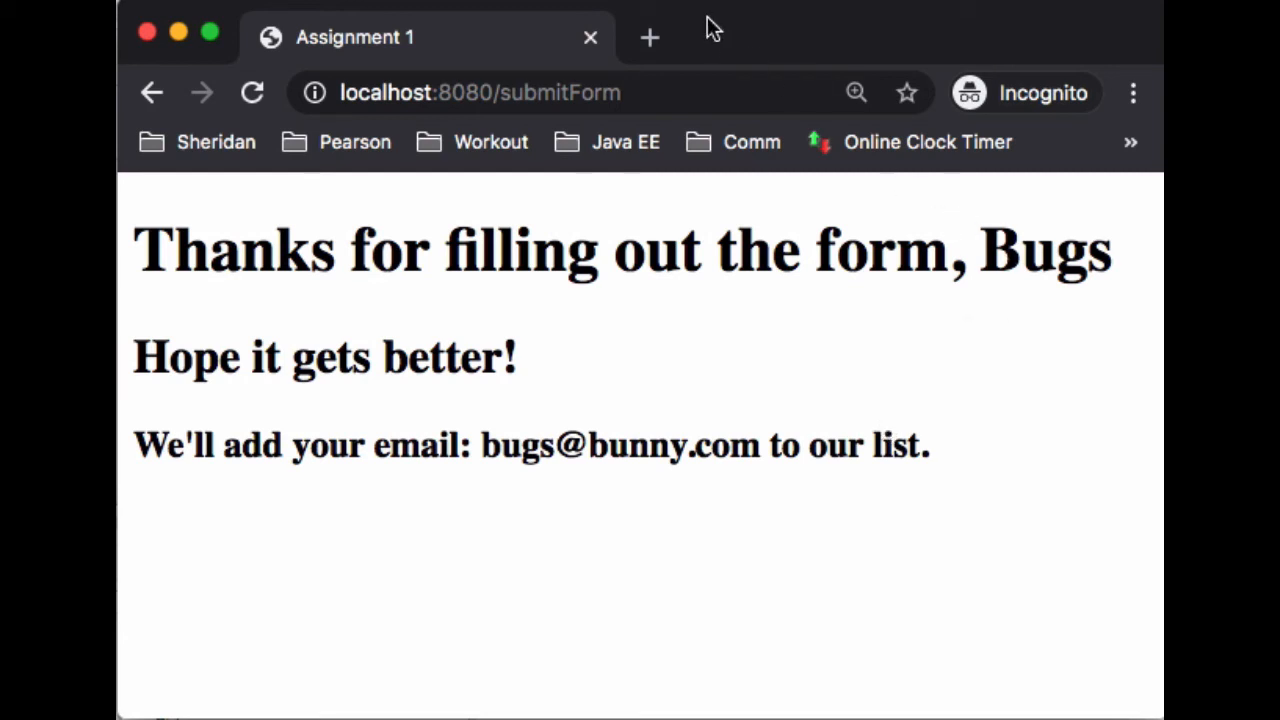